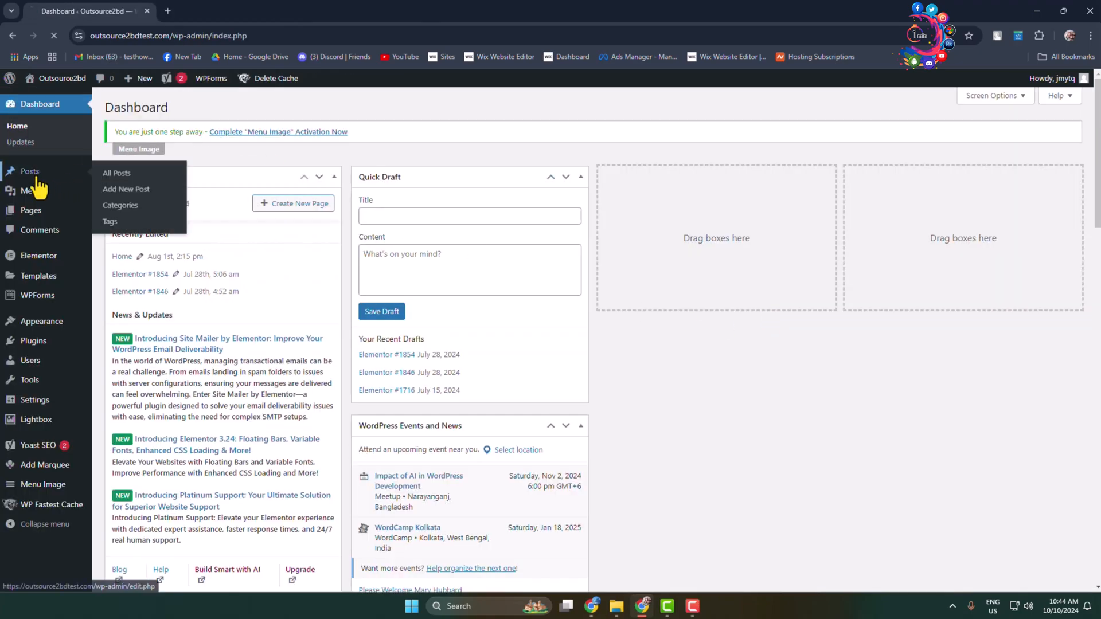
- Open All Posts and start a new post with Add New Post
left_click(116, 173)
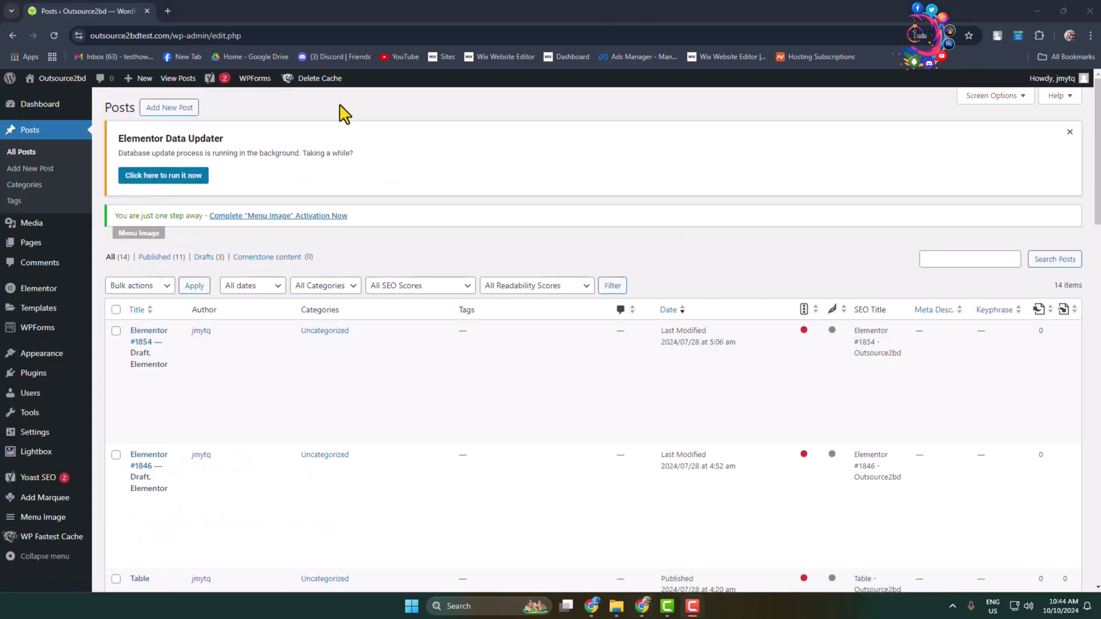
left_click(169, 107)
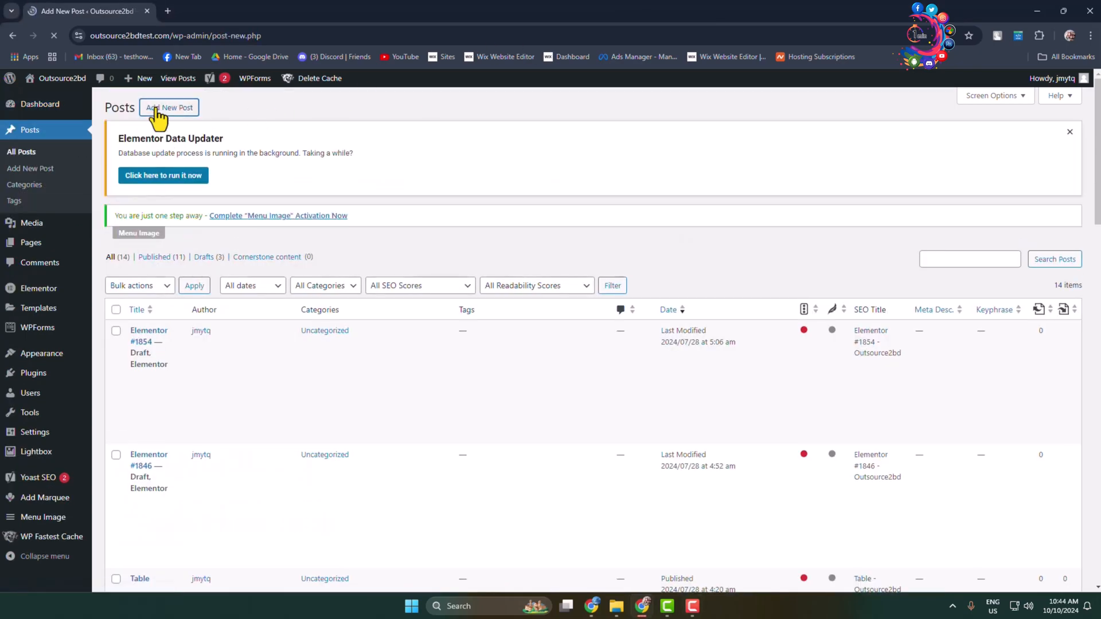
- Title the new post 'Running Texts' and bring up the block inserter
left_click(168, 107)
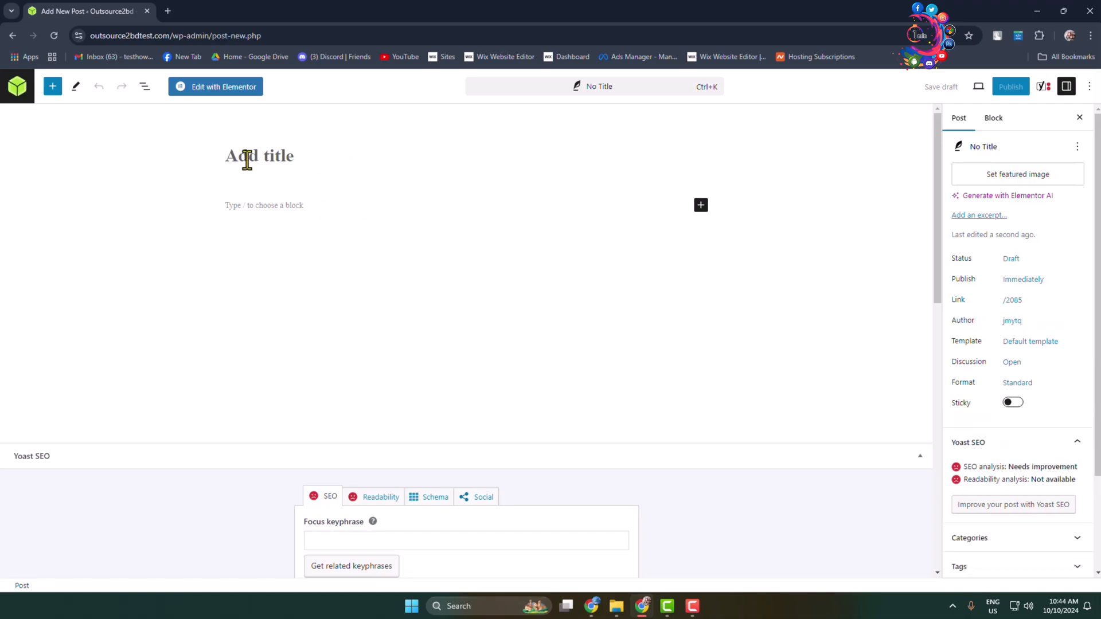
mouse_move(557, 239)
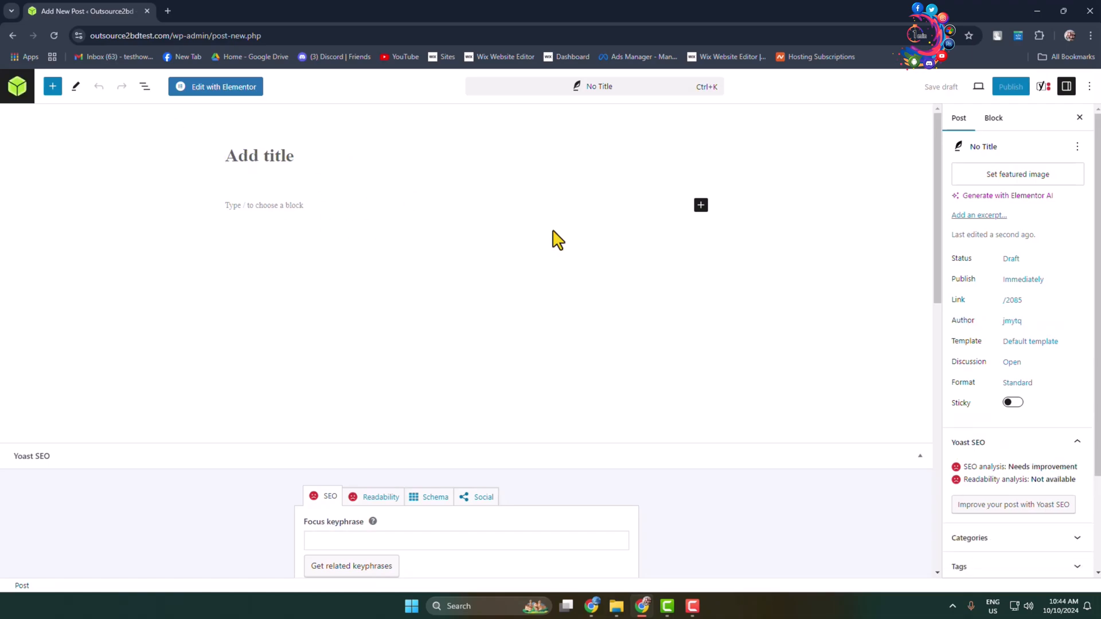
type("Run")
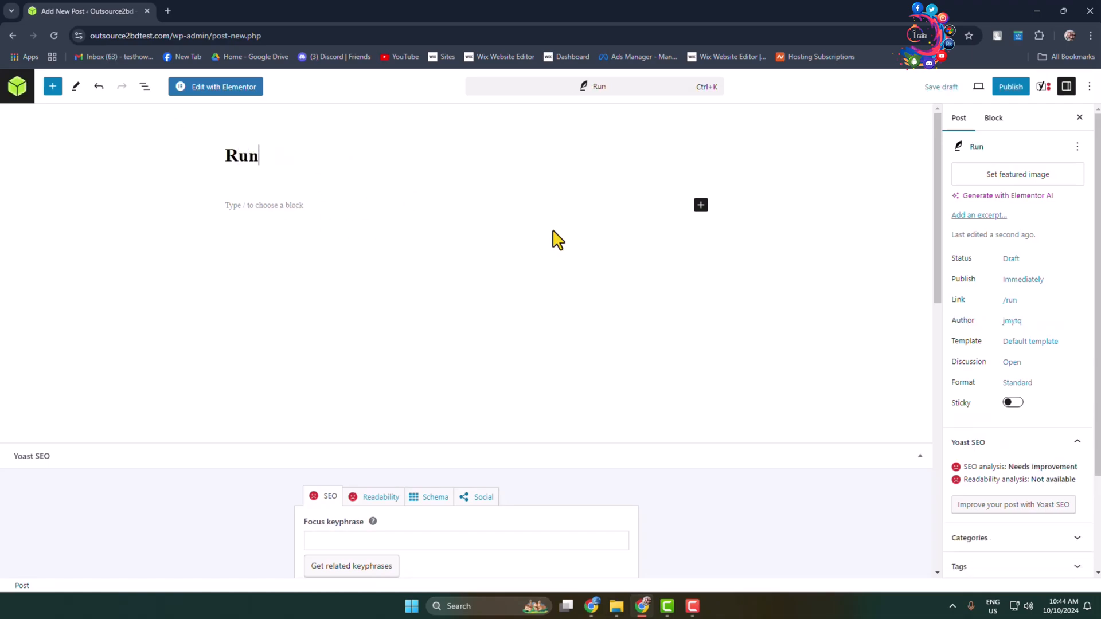
type("ning Texts")
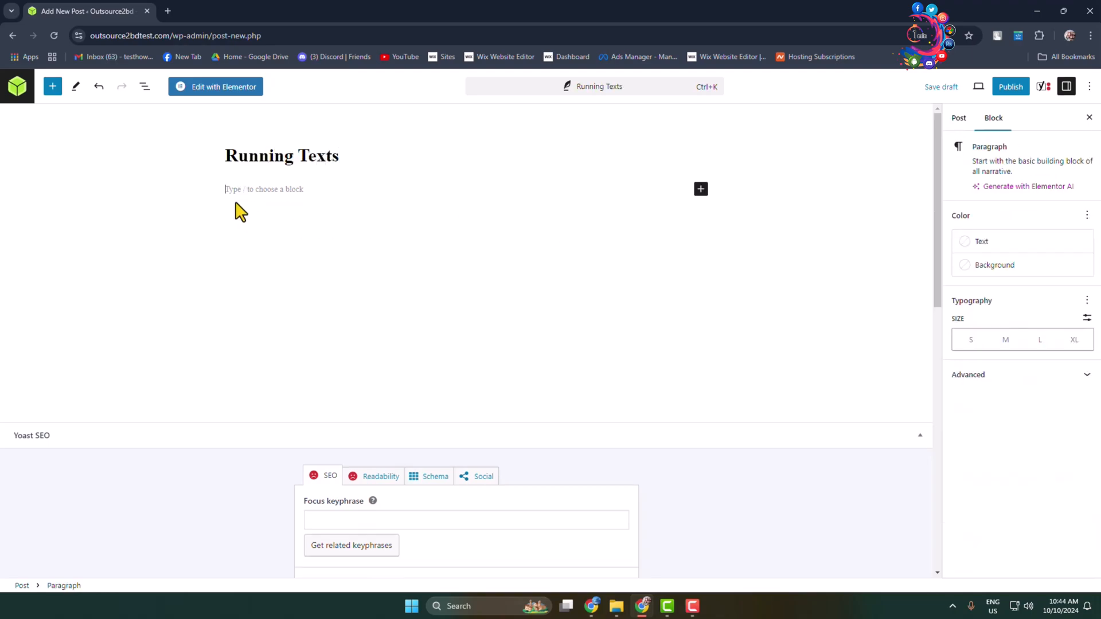
mouse_move(700, 189)
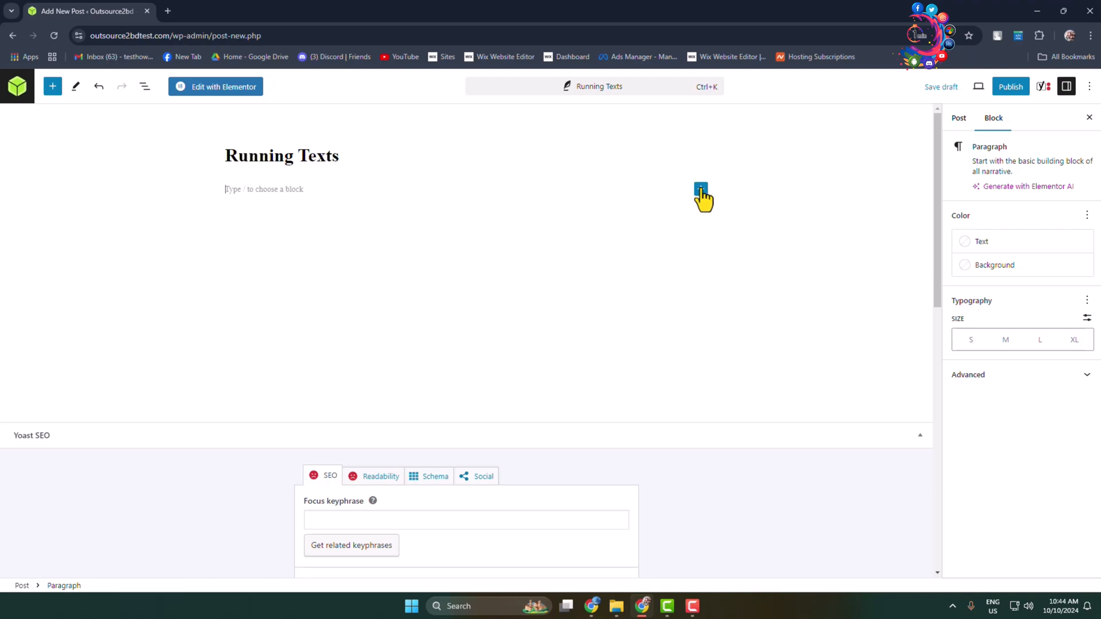
left_click(701, 189)
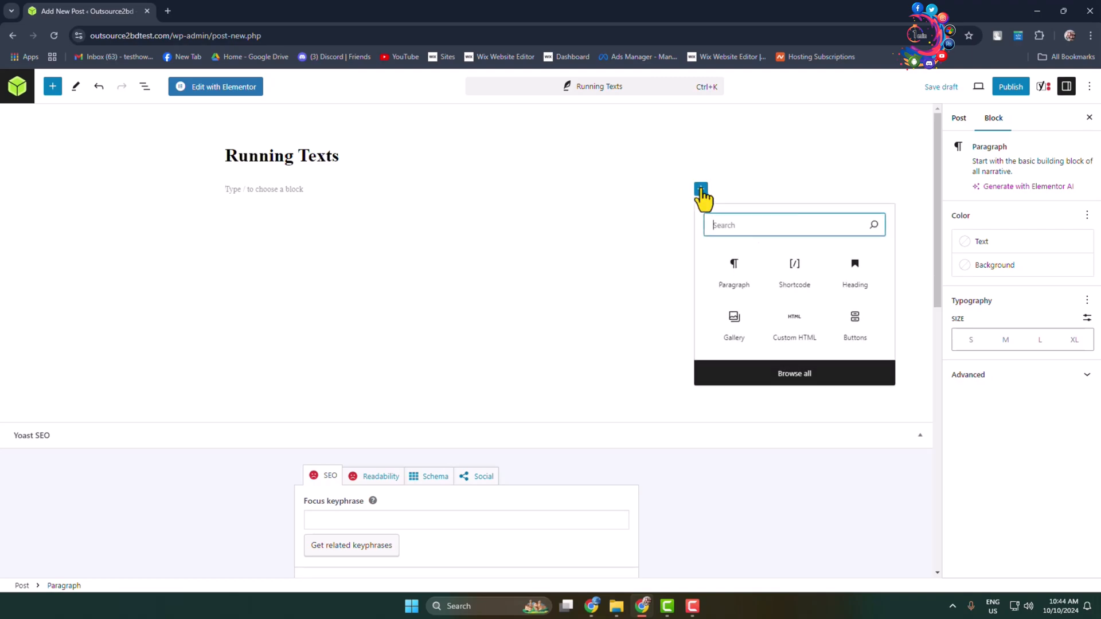
mouse_move(794, 326)
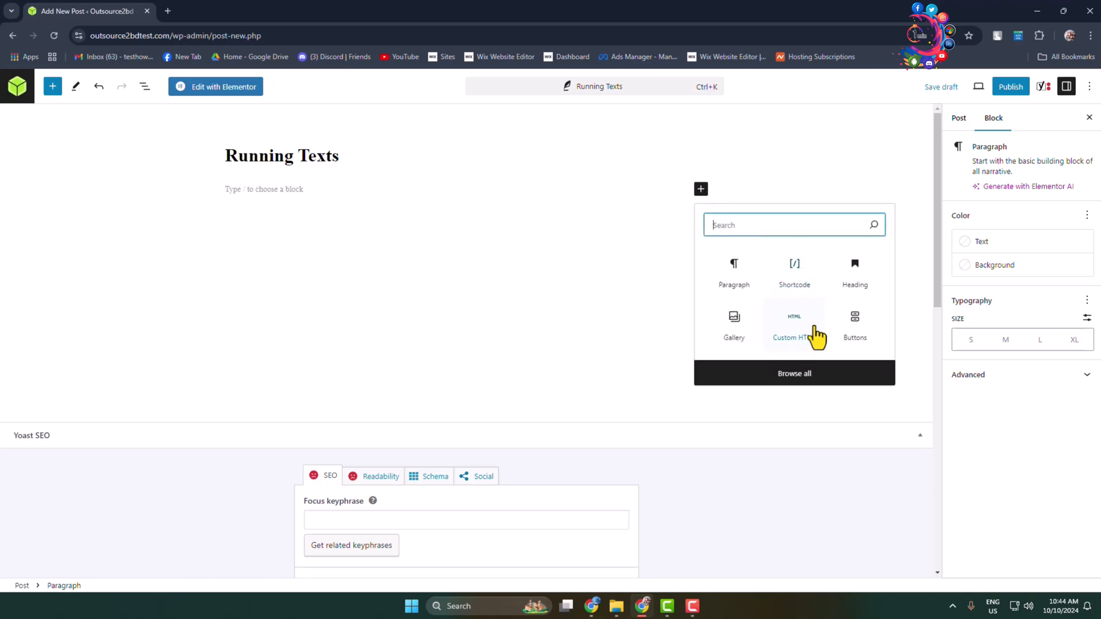
mouse_move(795, 326)
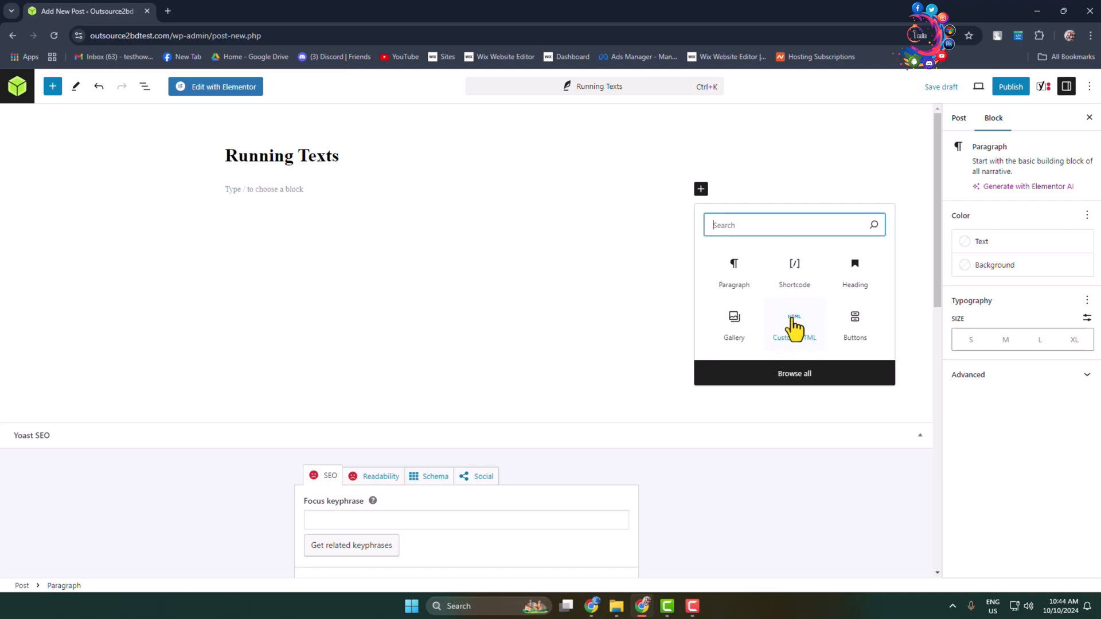
- Add a Custom HTML block with <marquee>How to add running text in wordpress</marquee>
left_click(794, 324)
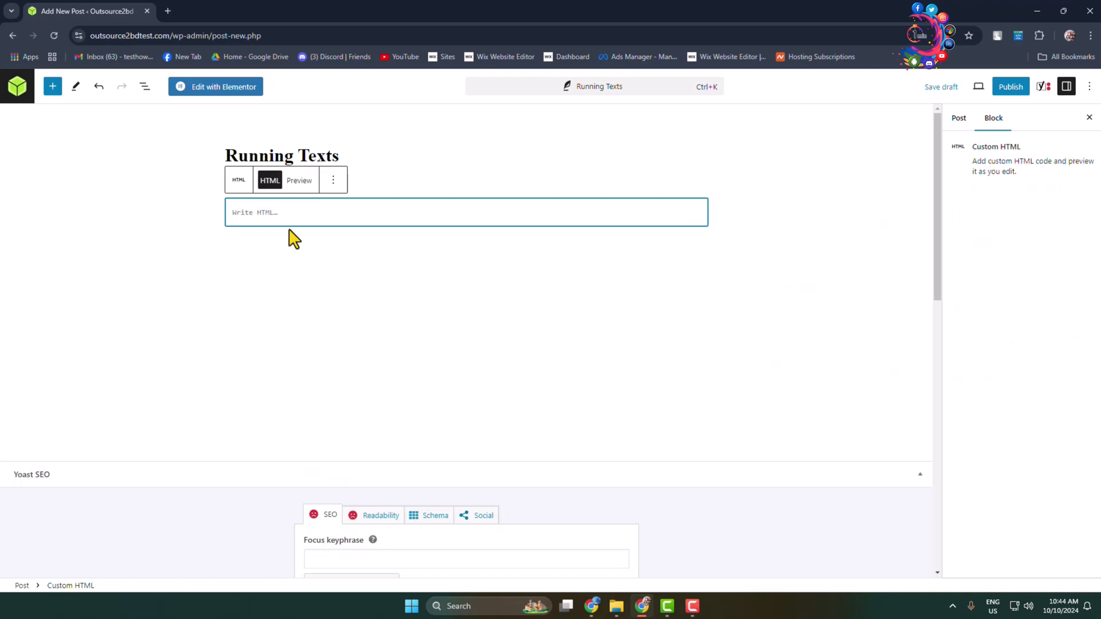
mouse_move(961, 477)
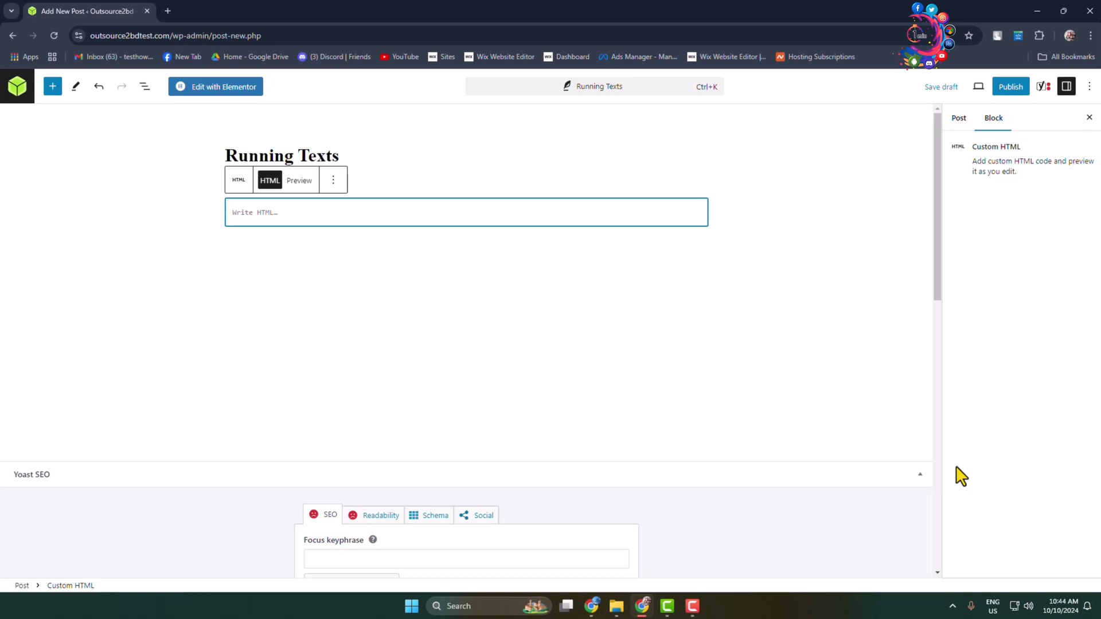
type("<marquee> </marquee>")
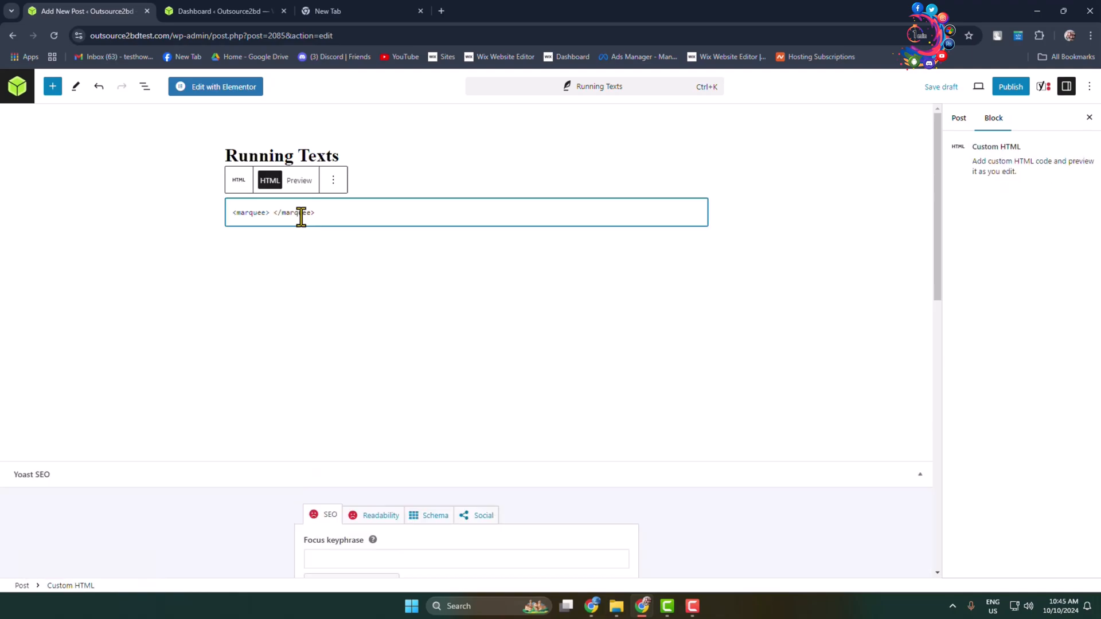
type("How to add running text in wordpress 2024")
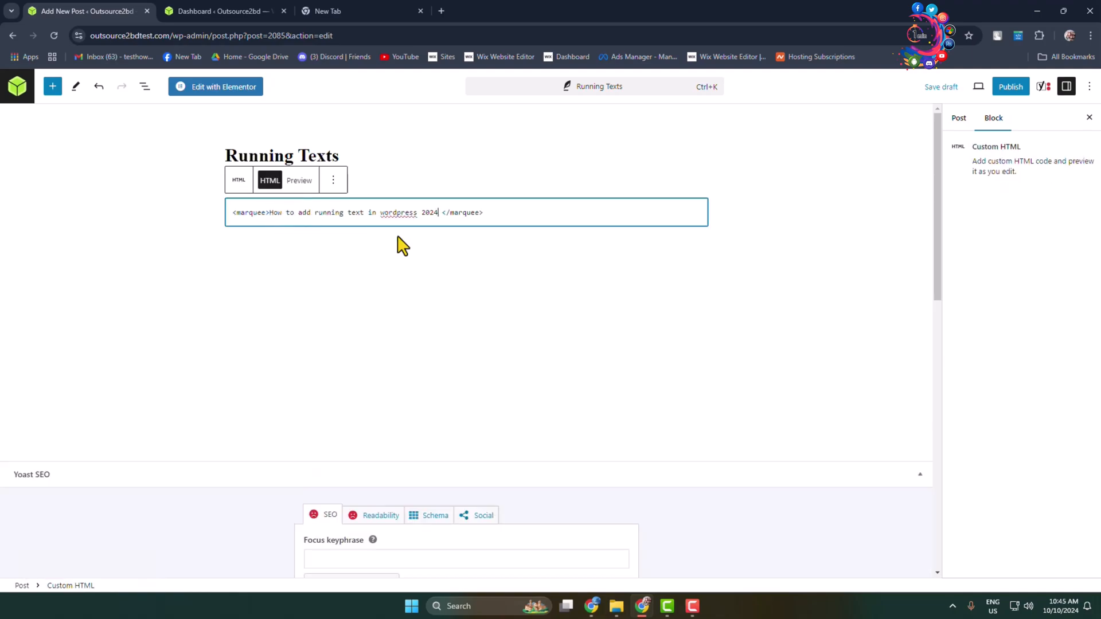
key("Backspace")
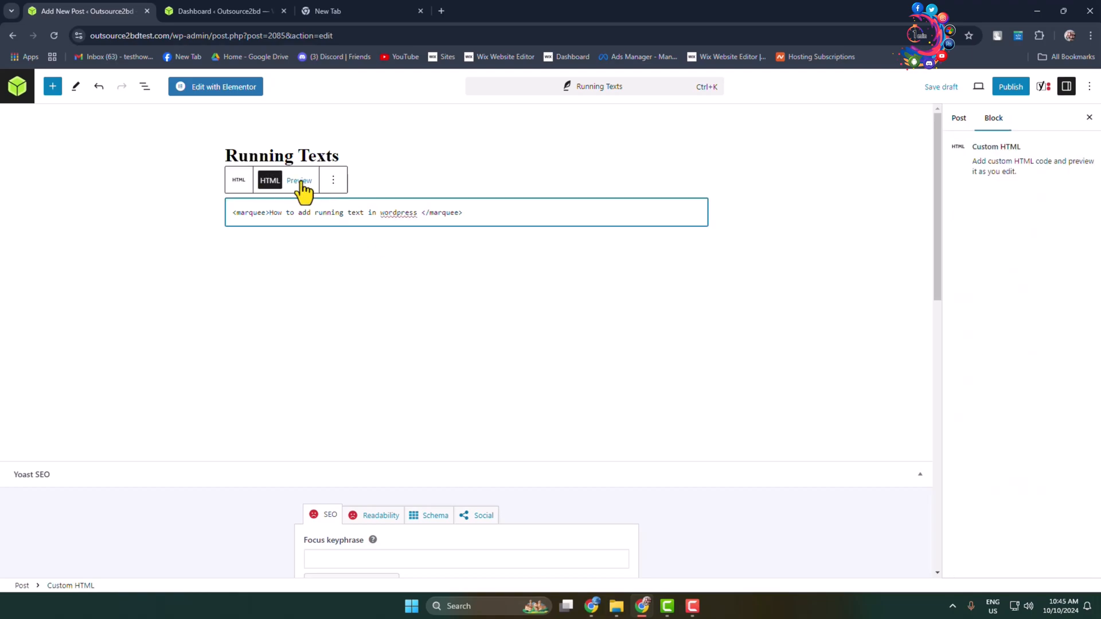
- Preview the Custom HTML block to see the marquee text scrolling
left_click(298, 180)
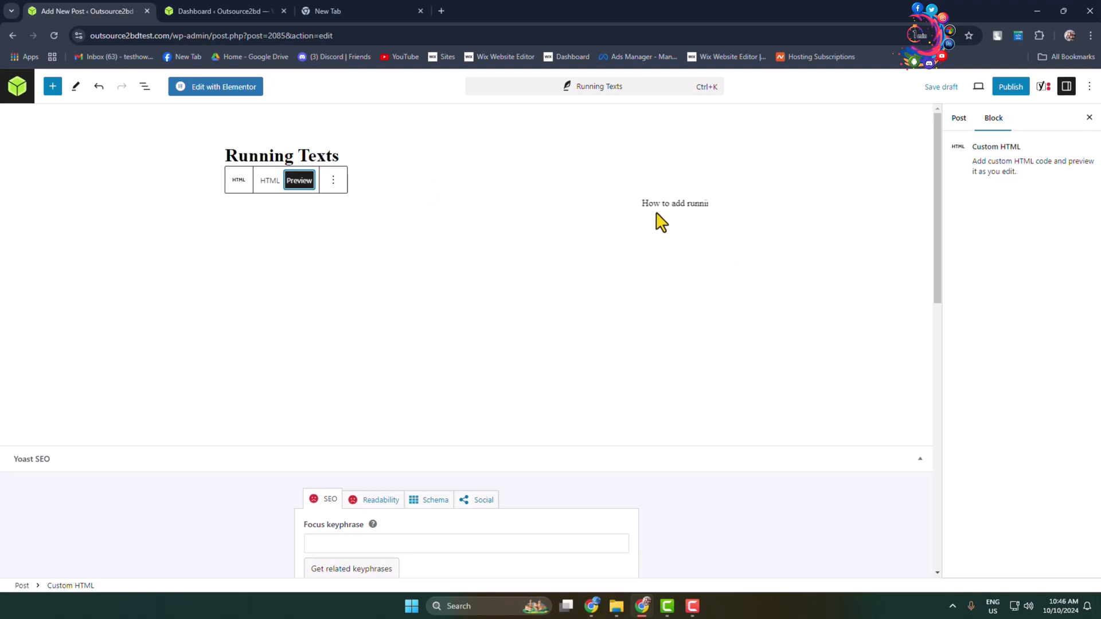
mouse_move(795, 351)
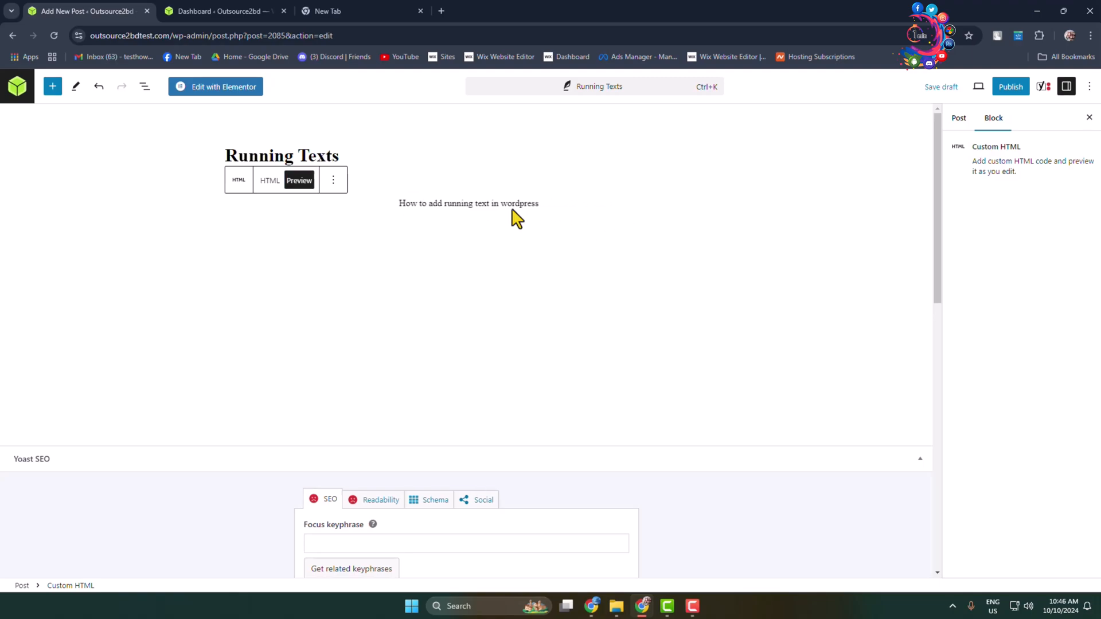
mouse_move(516, 256)
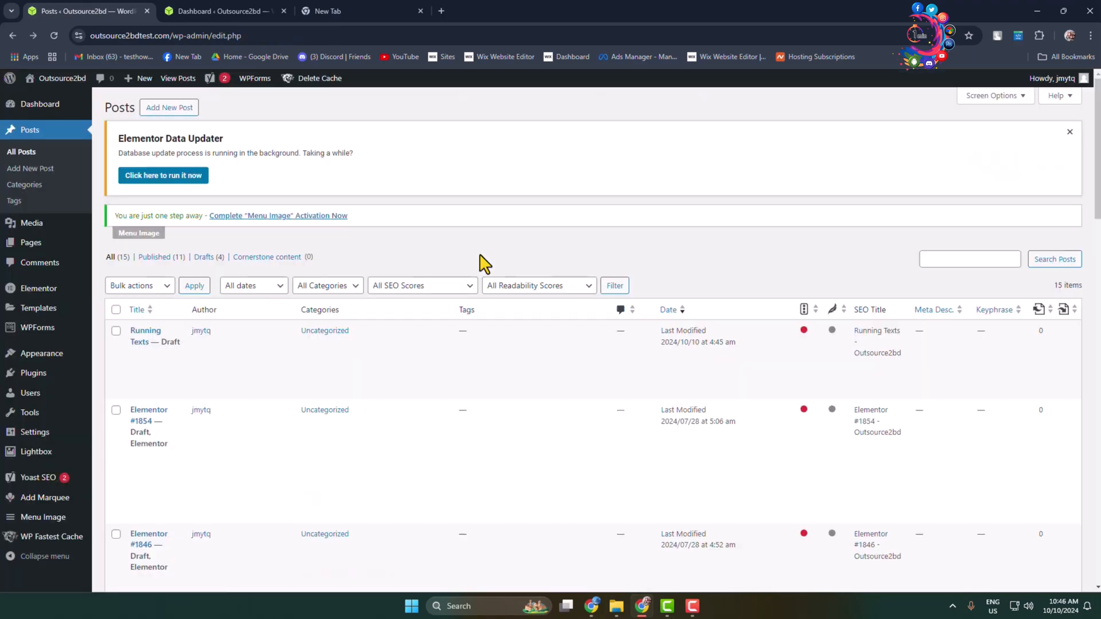
mouse_move(21, 375)
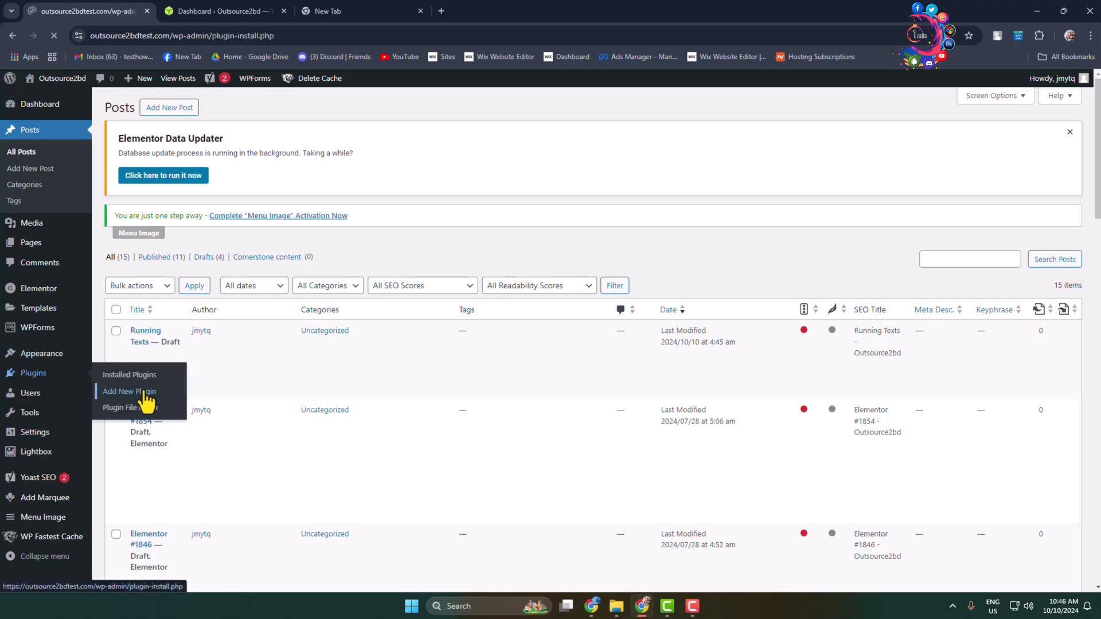
- Search Add Plugins for 'running text' to find Marquee Running Text
left_click(129, 391)
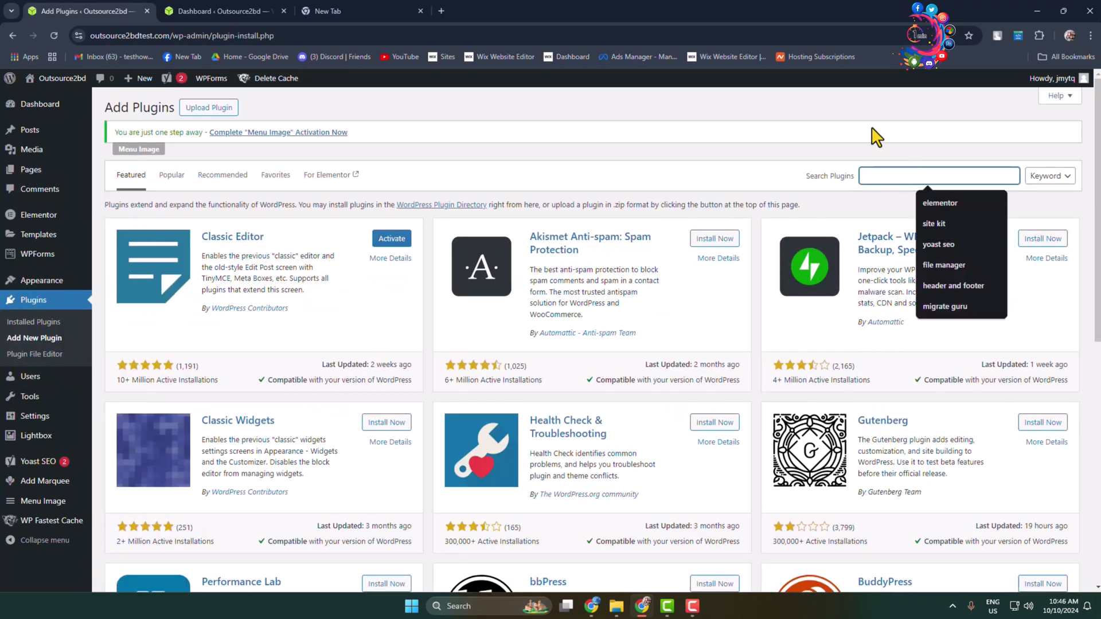
type("running text")
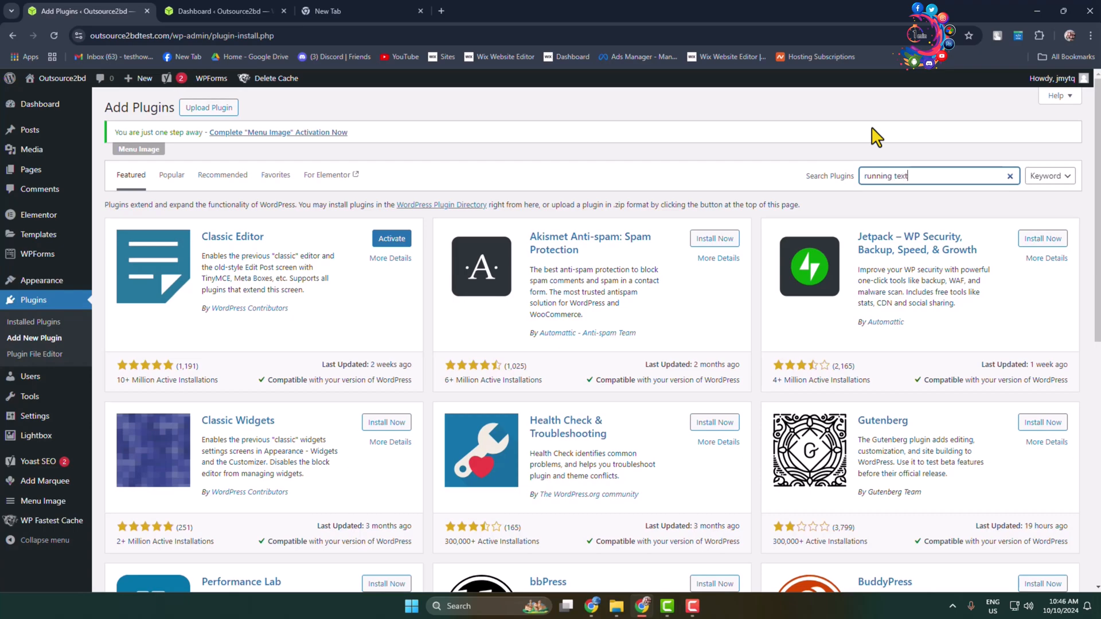
key("Return")
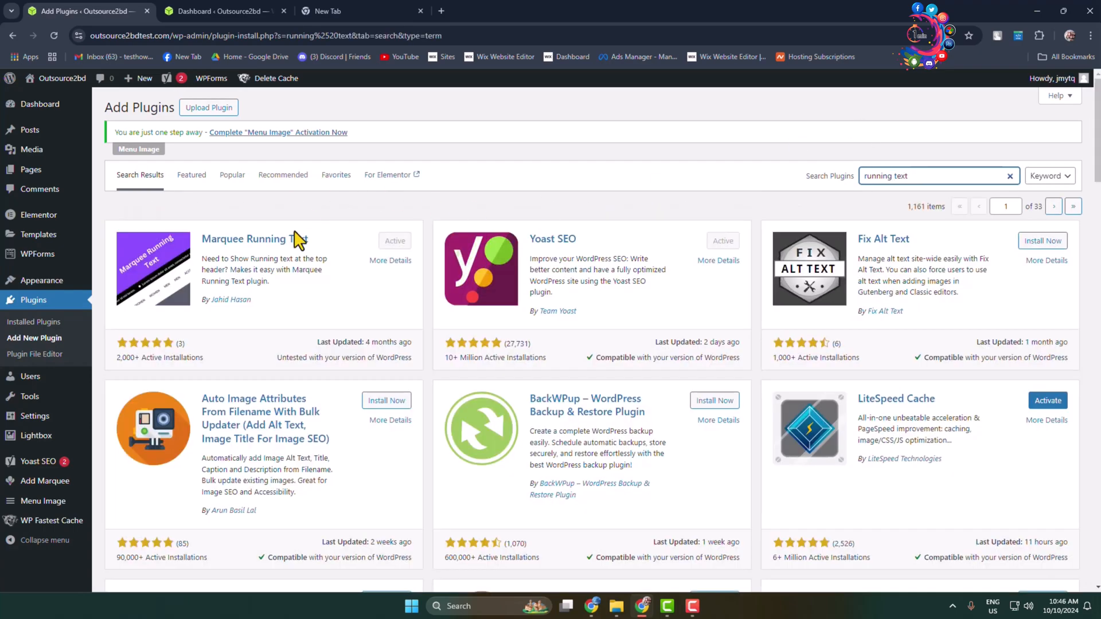
mouse_move(223, 258)
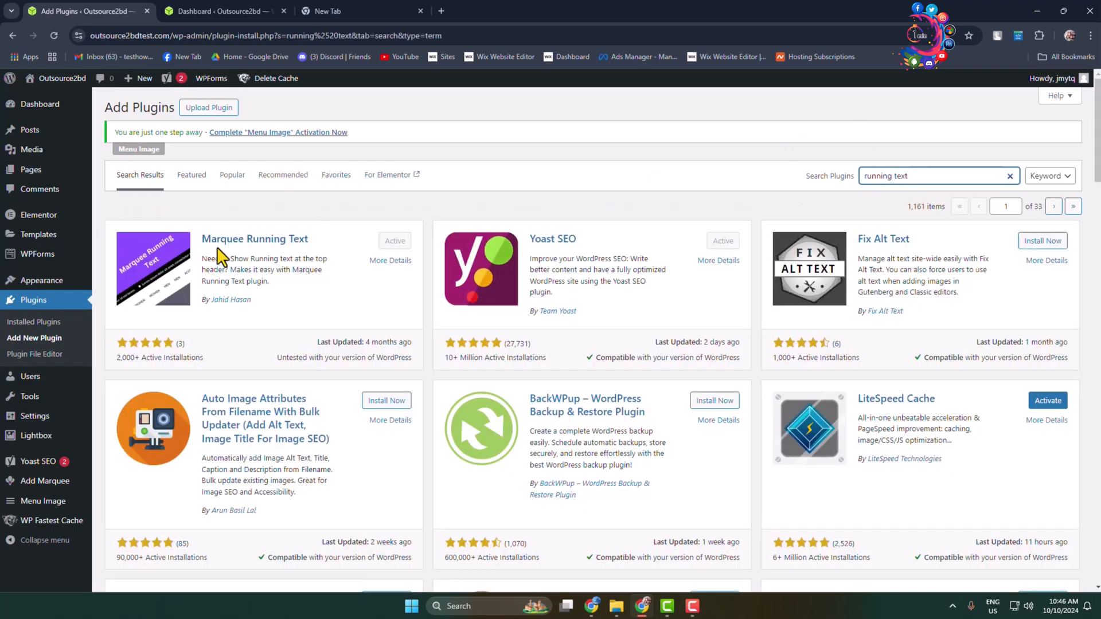
mouse_move(302, 246)
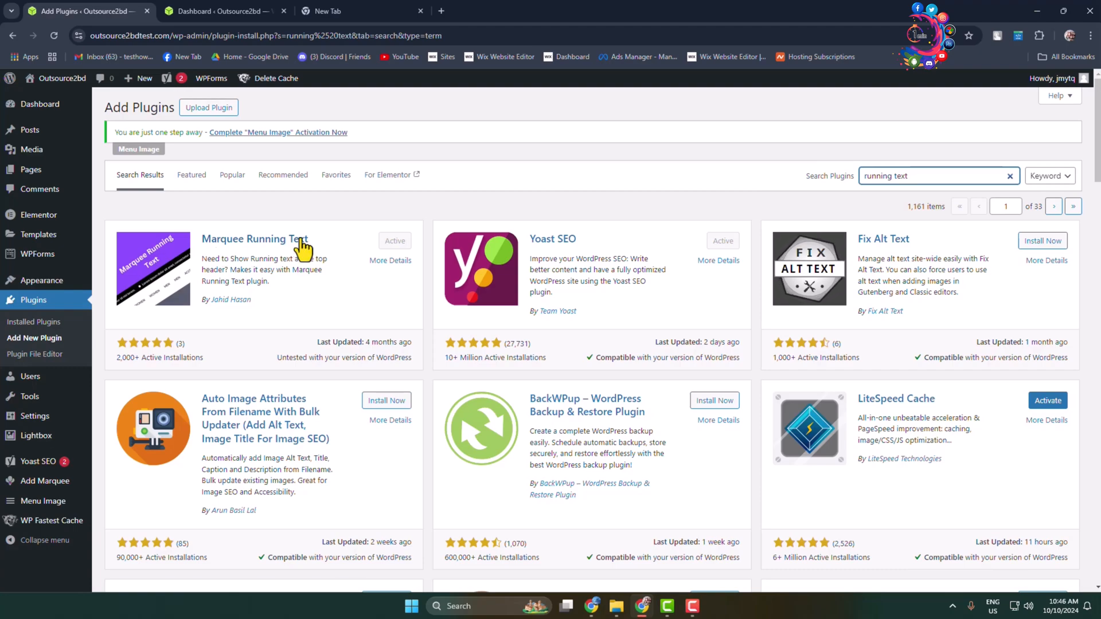
mouse_move(235, 316)
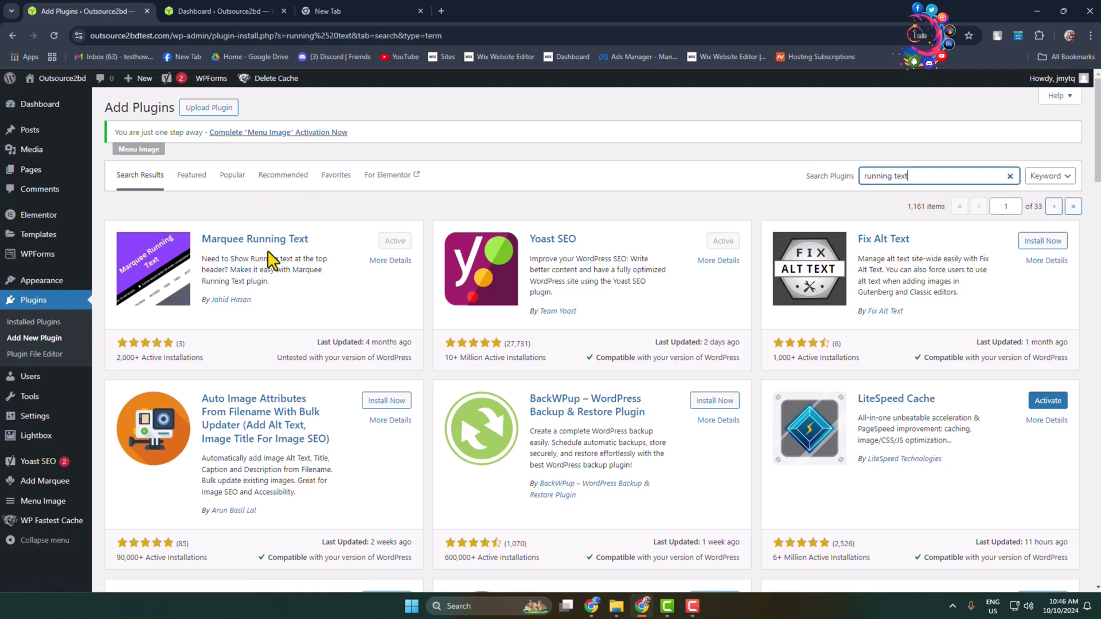
mouse_move(37, 338)
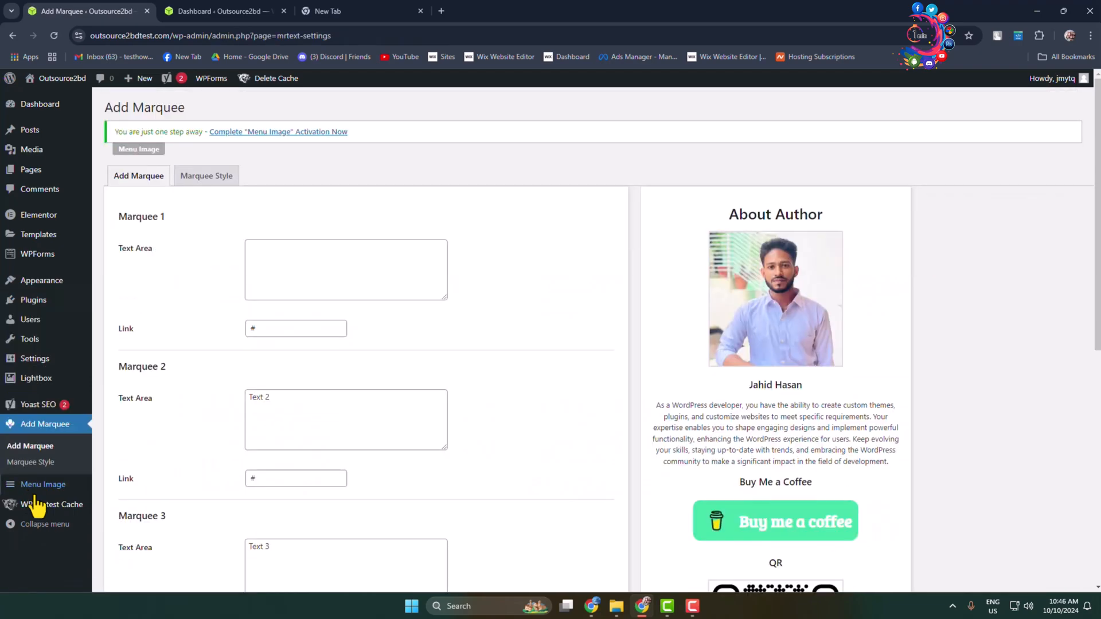
- Paste author bio passages into the Marquee text areas
scroll("down", 3)
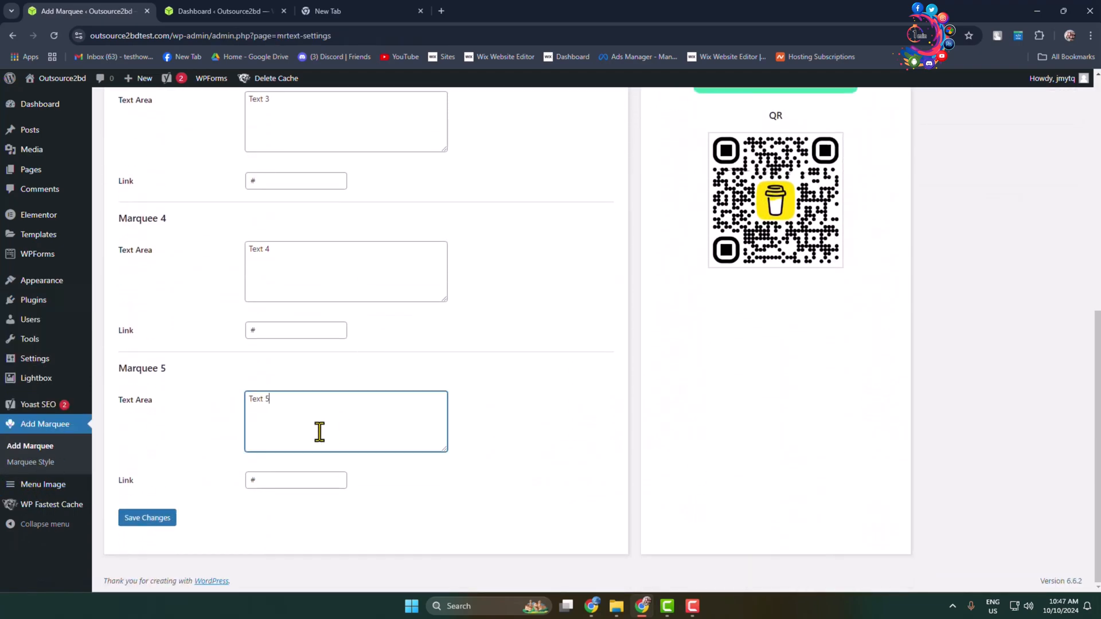
scroll("up", 3)
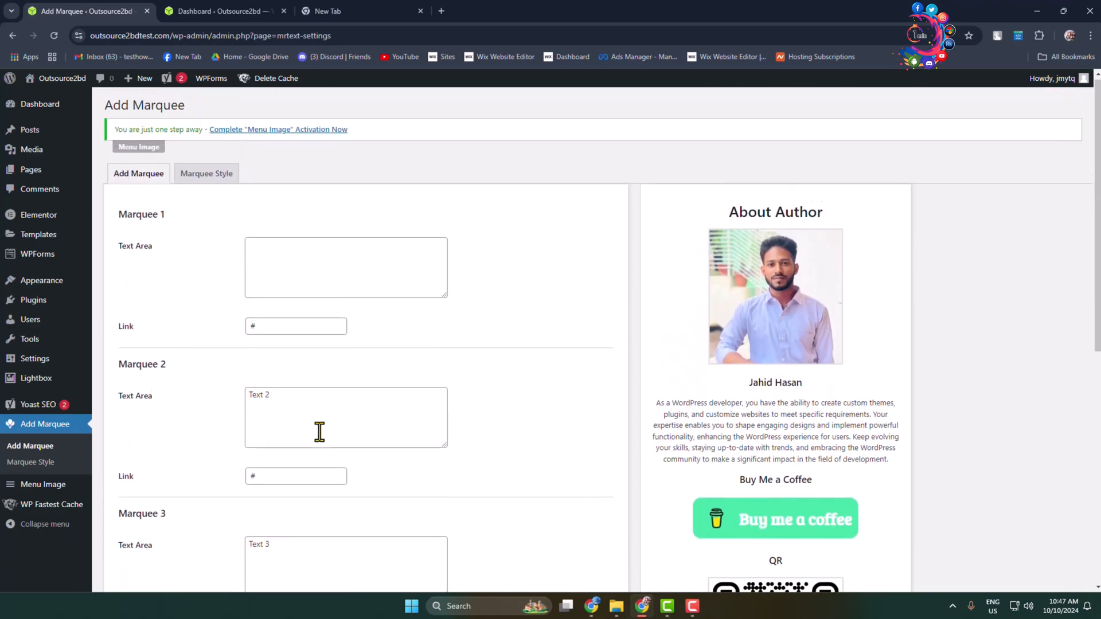
left_click(344, 269)
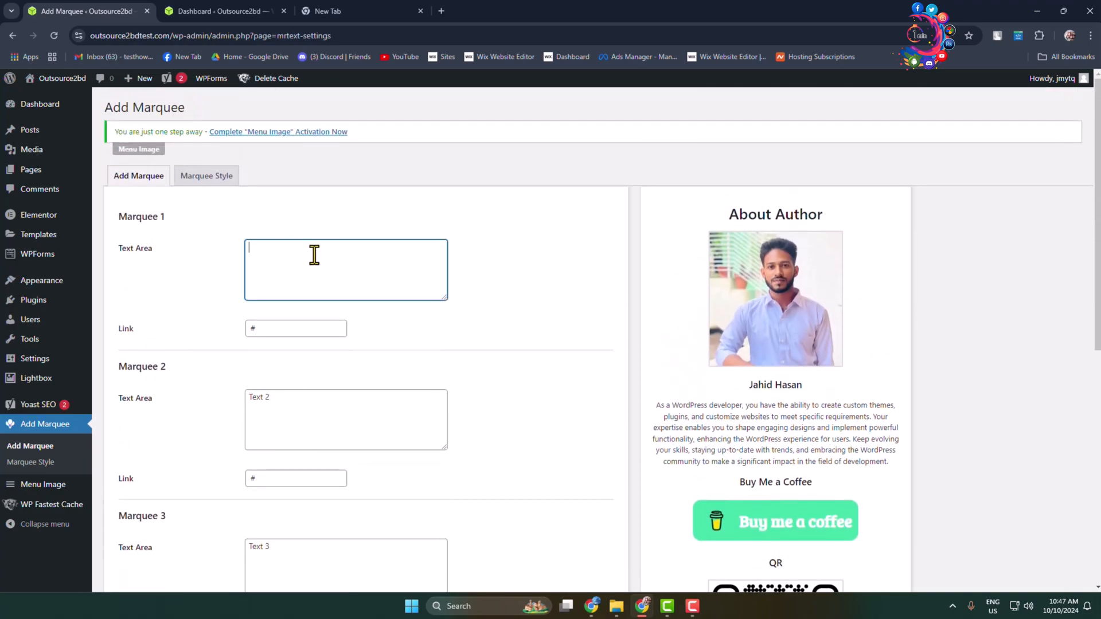
mouse_move(221, 272)
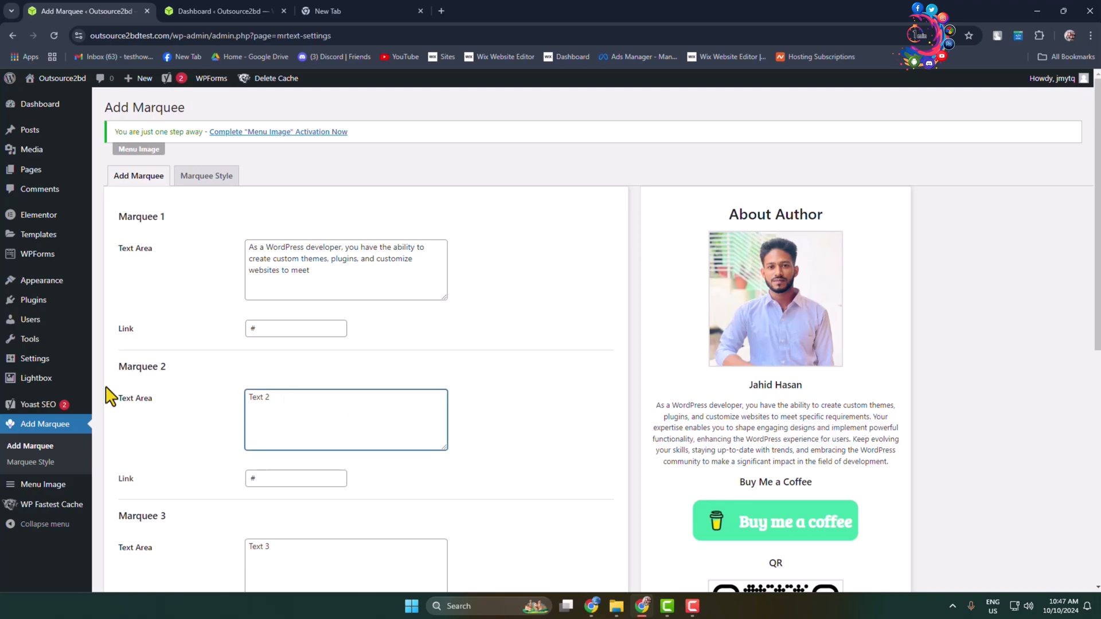
scroll("down", 3)
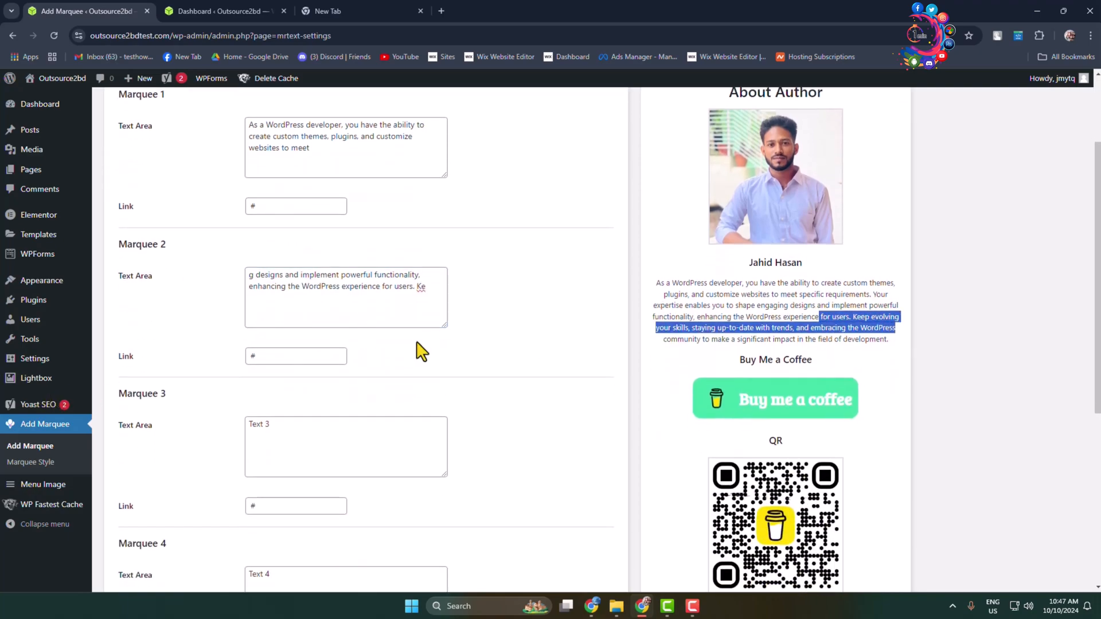
scroll("down", 3)
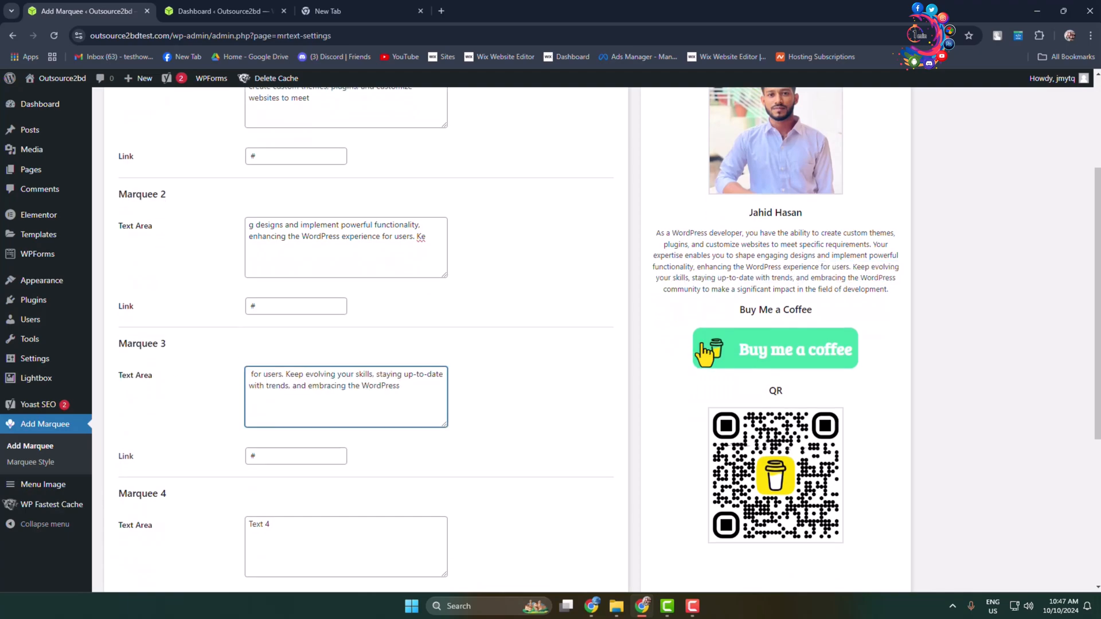
scroll("up", 3)
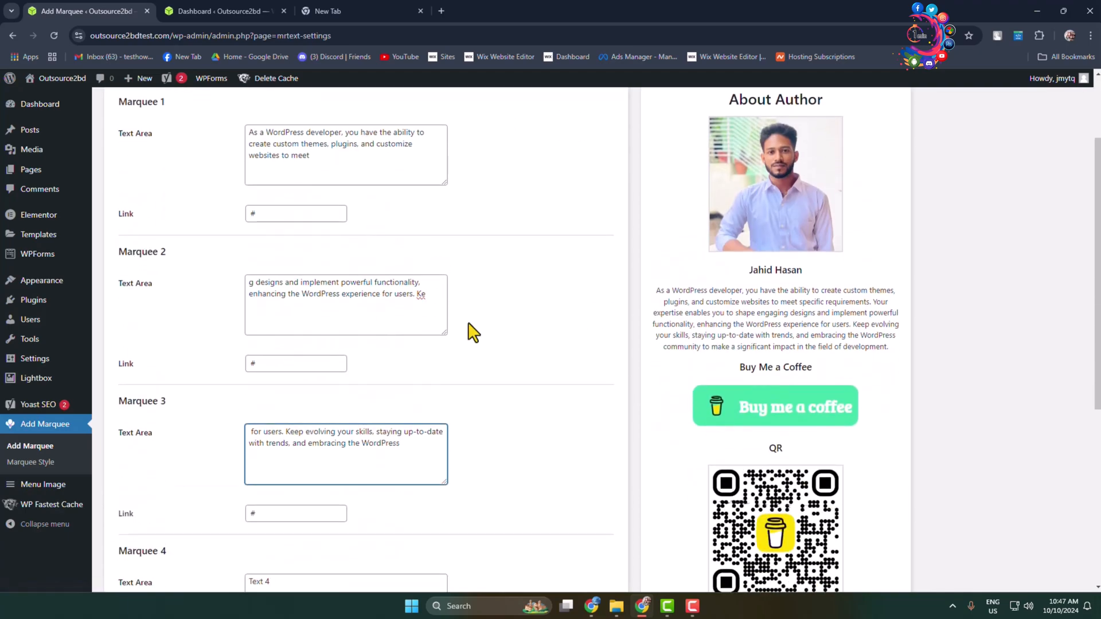
scroll("up", 3)
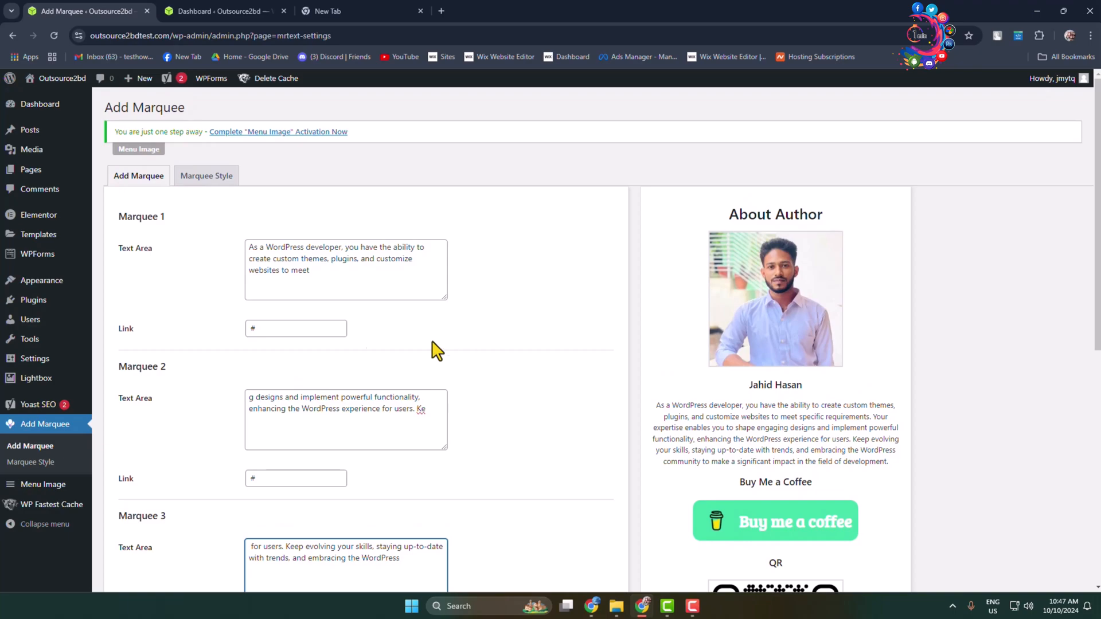
mouse_move(371, 294)
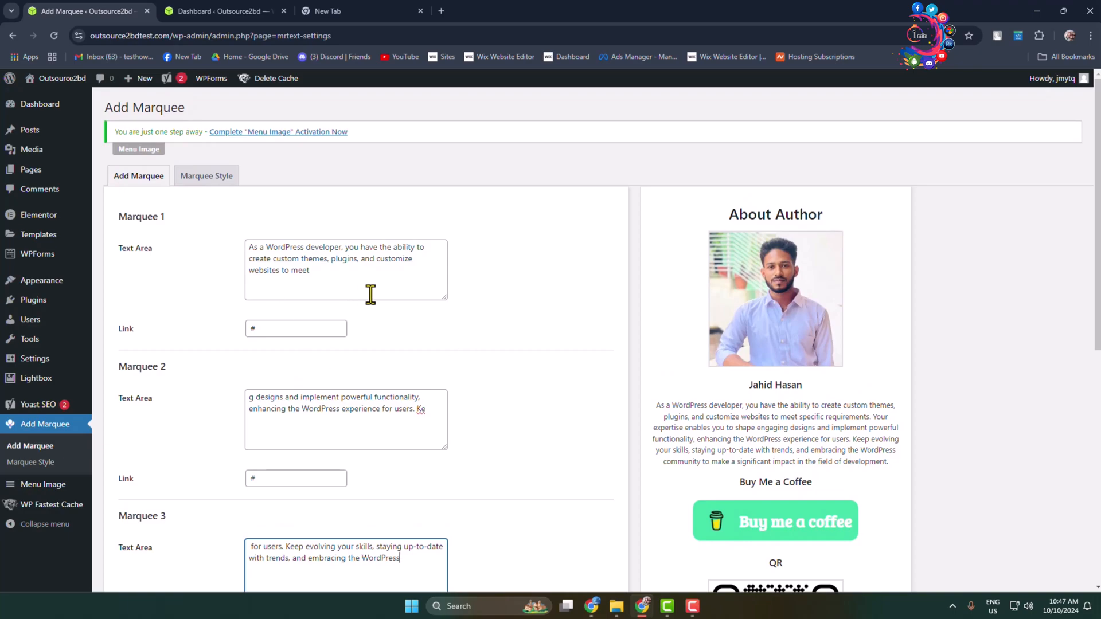
- Save the three marquee texts
left_click(295, 328)
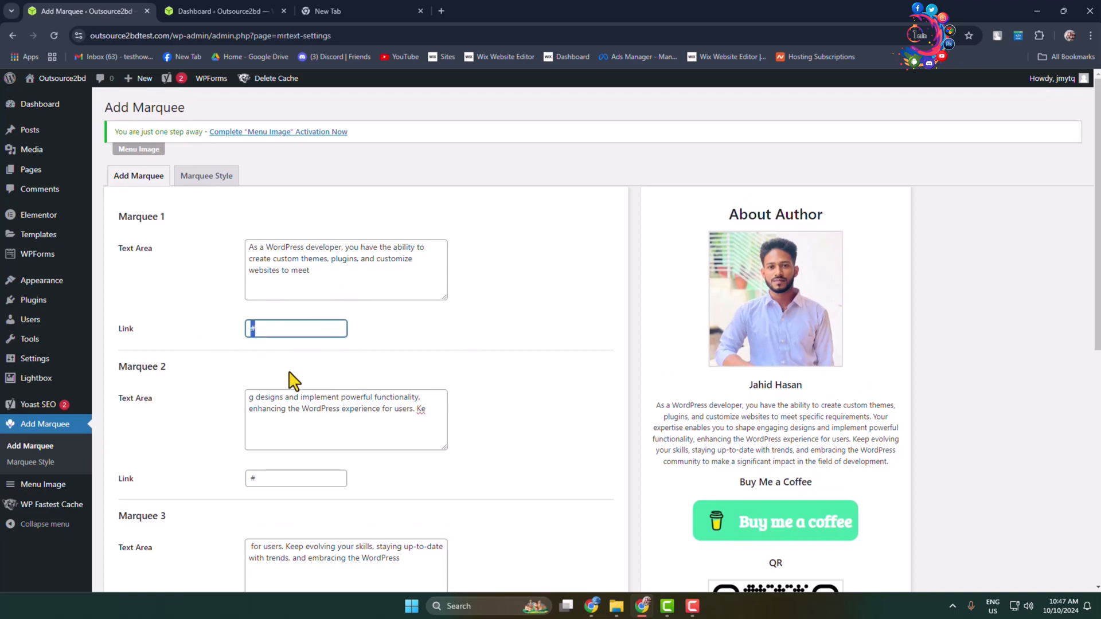
scroll("down", 3)
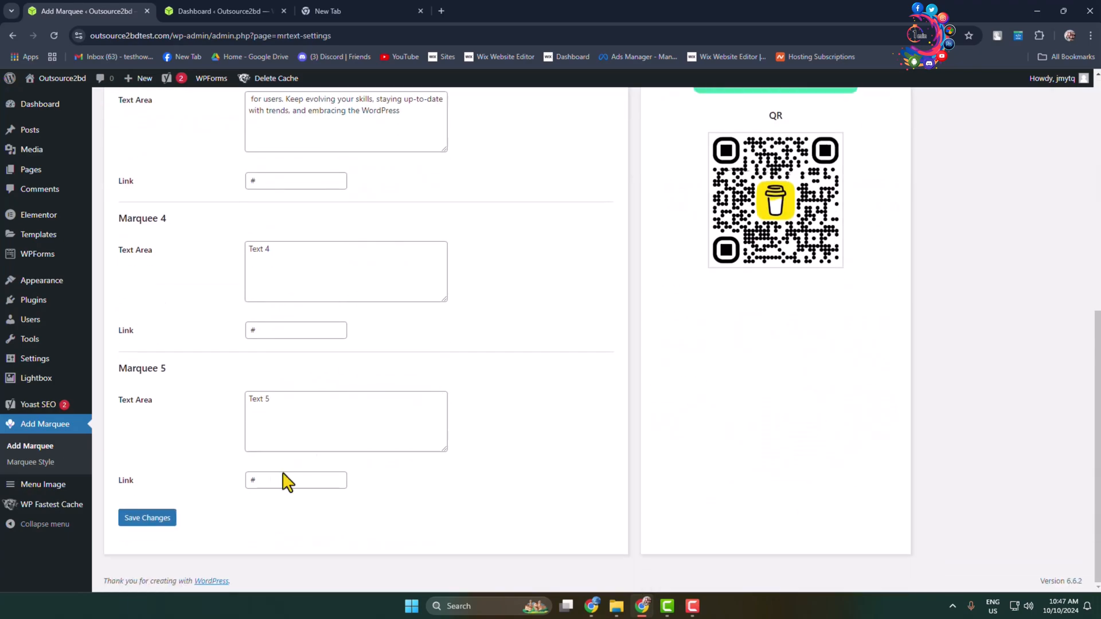
left_click(146, 517)
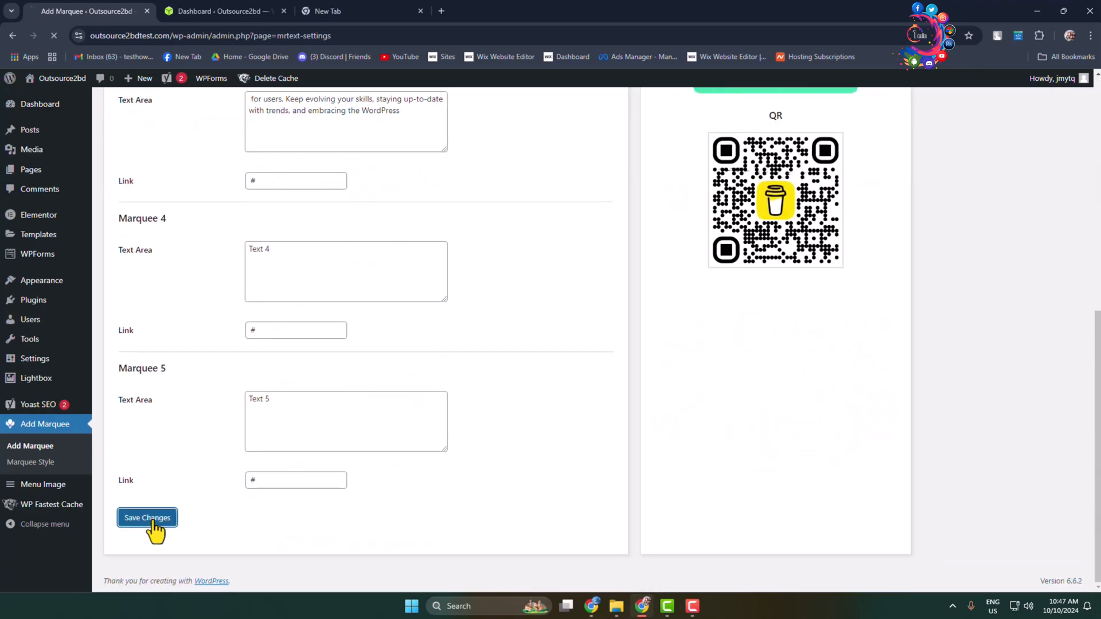
left_click(147, 518)
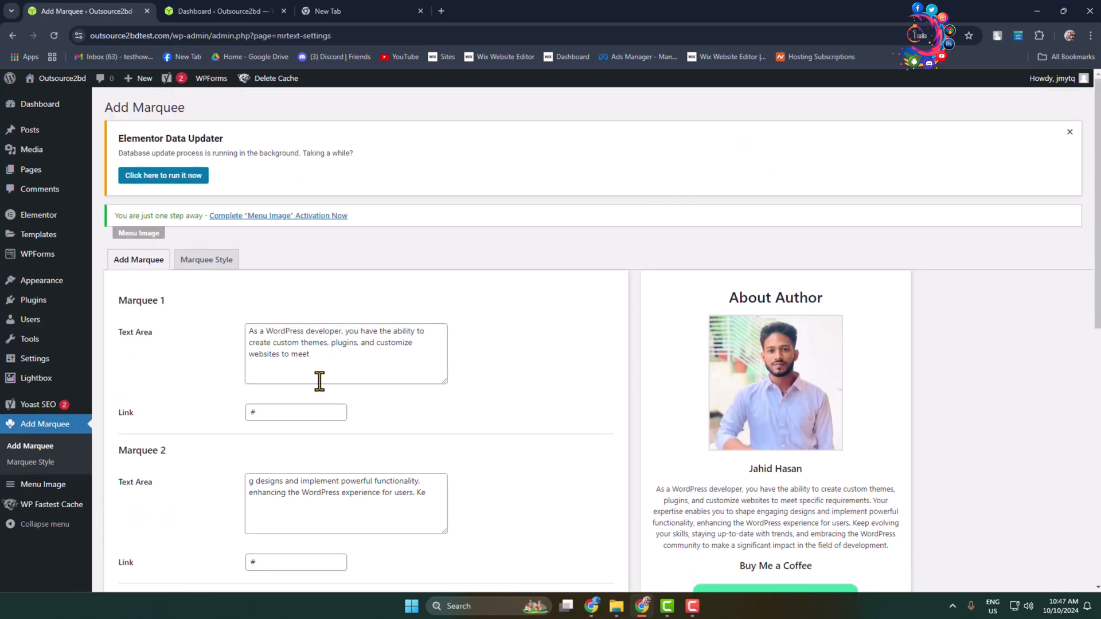
left_click(206, 259)
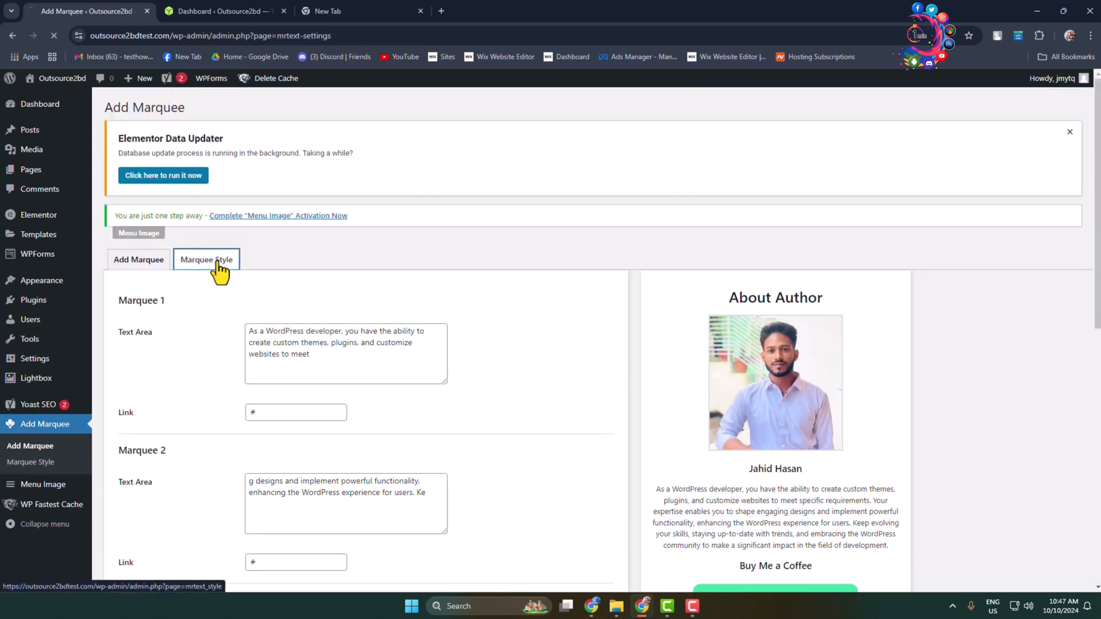
- Set the marquee background to cyan, text to black and hover text to red
left_click(206, 259)
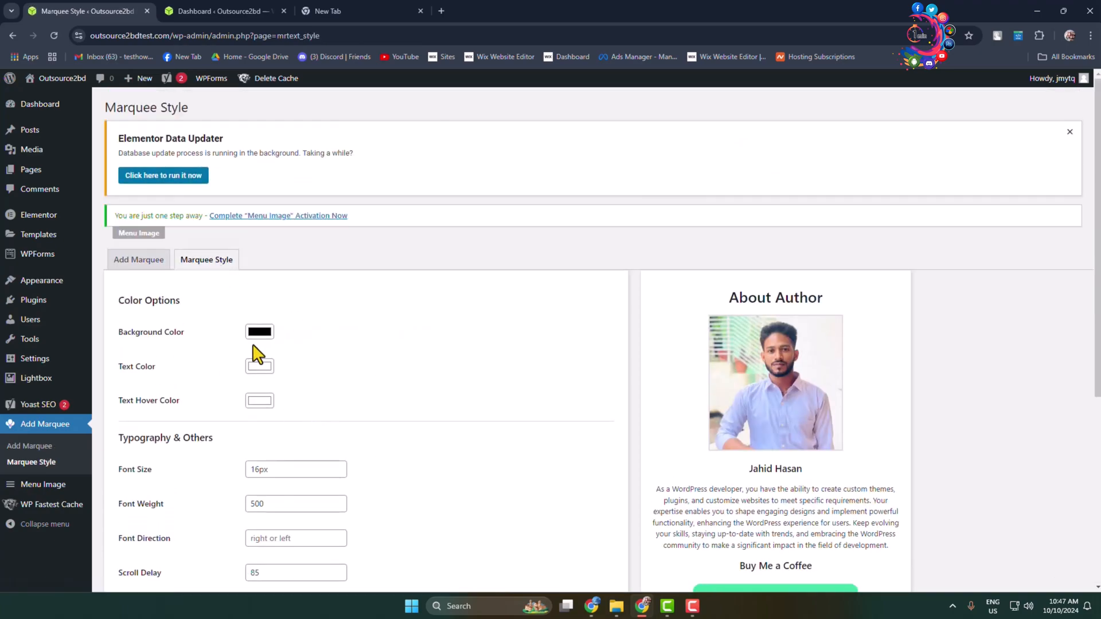
mouse_move(281, 344)
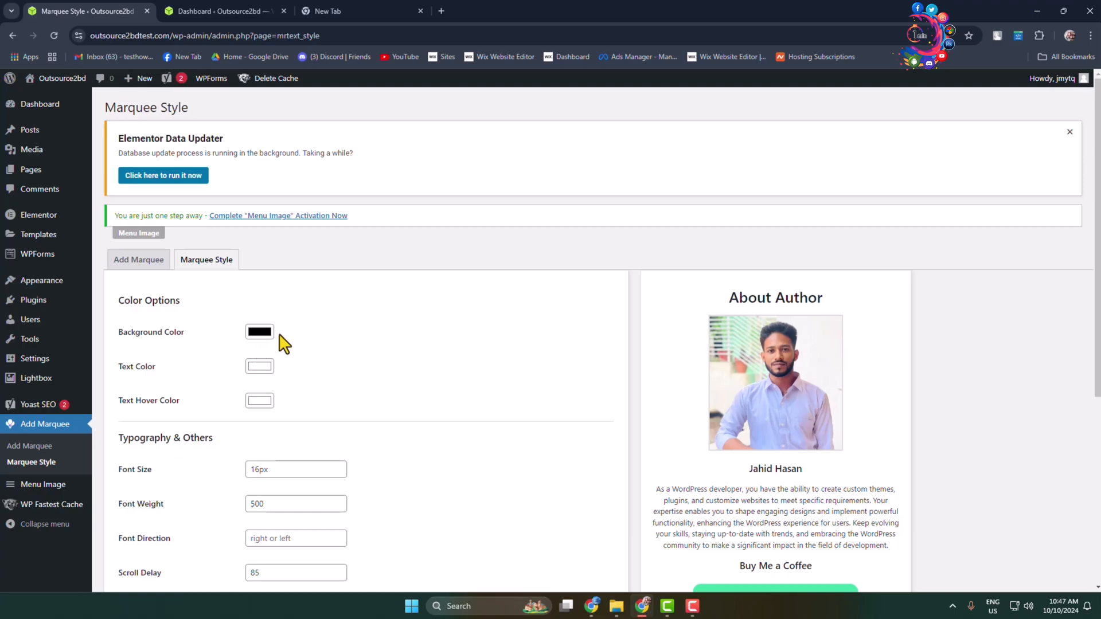
left_click(260, 332)
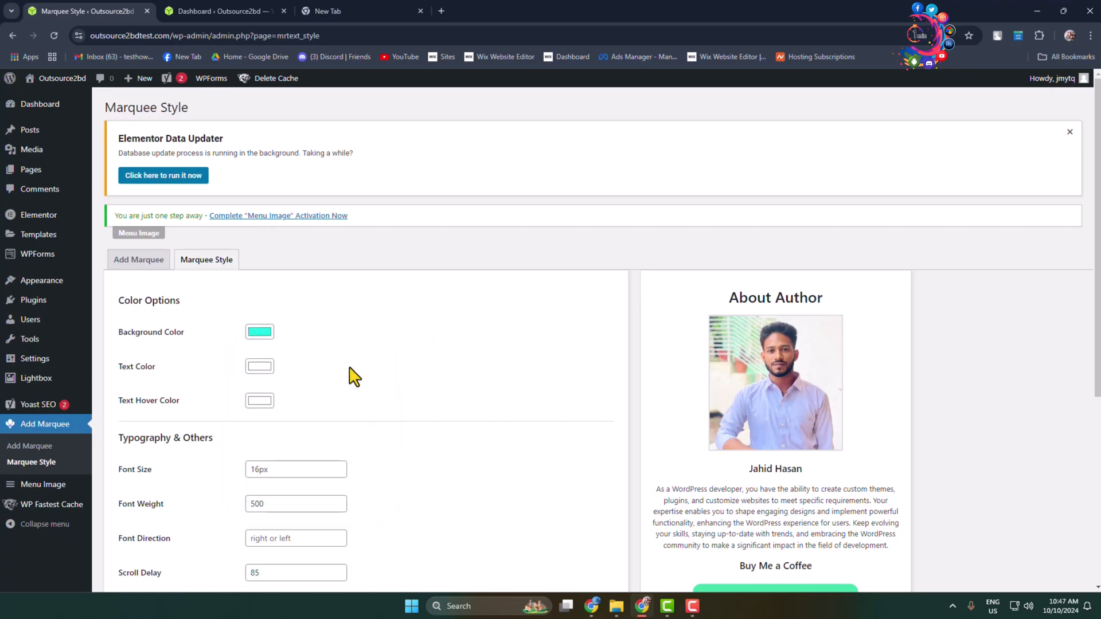
mouse_move(198, 368)
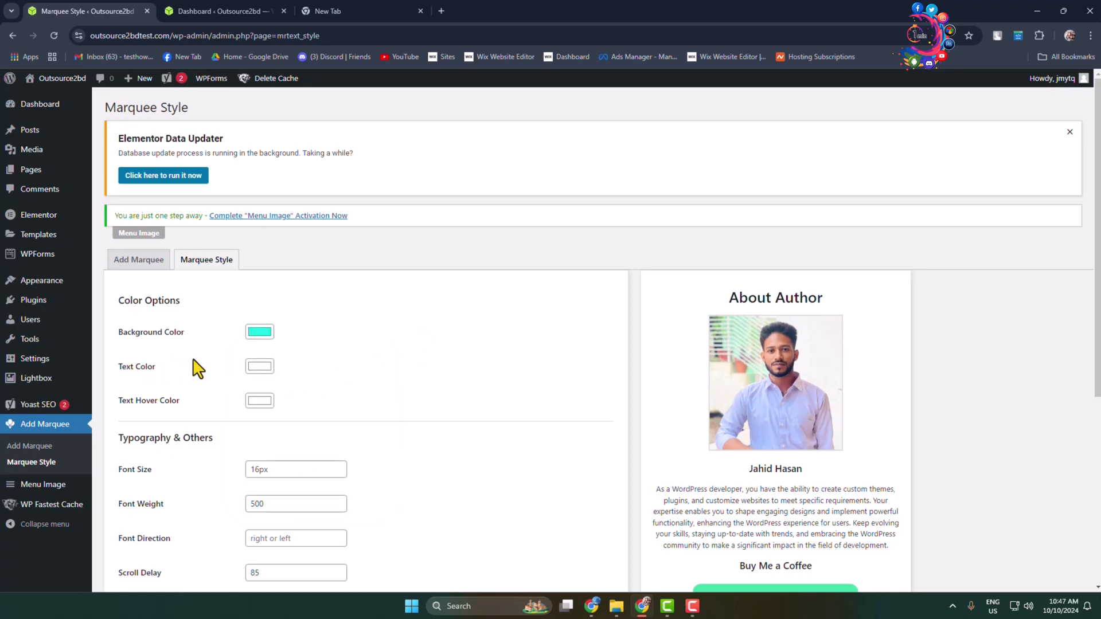
left_click(259, 366)
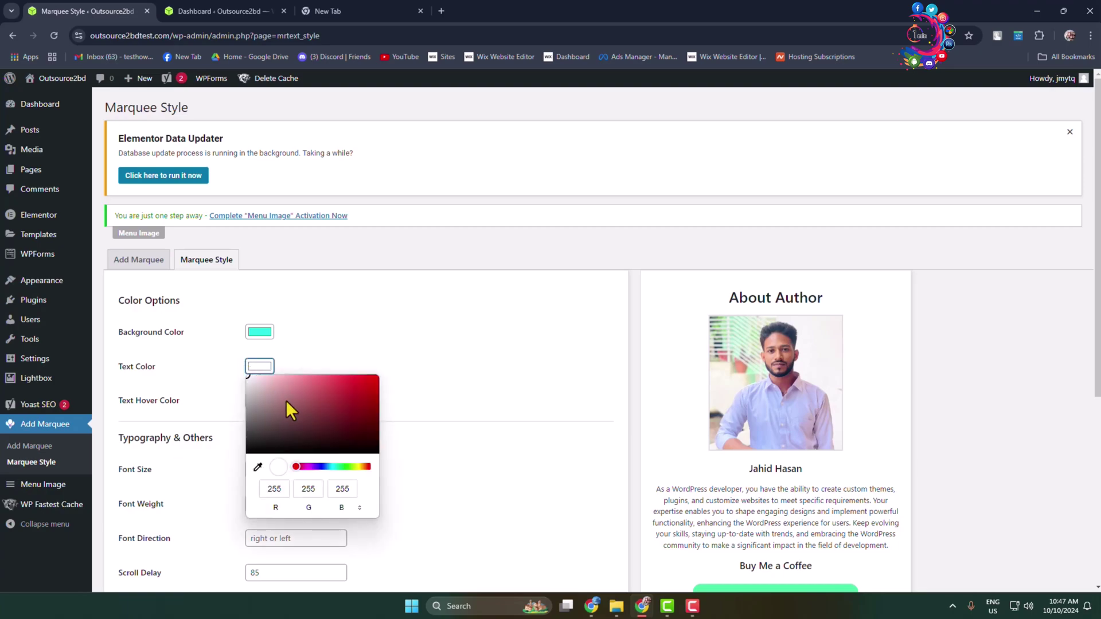
left_click(253, 450)
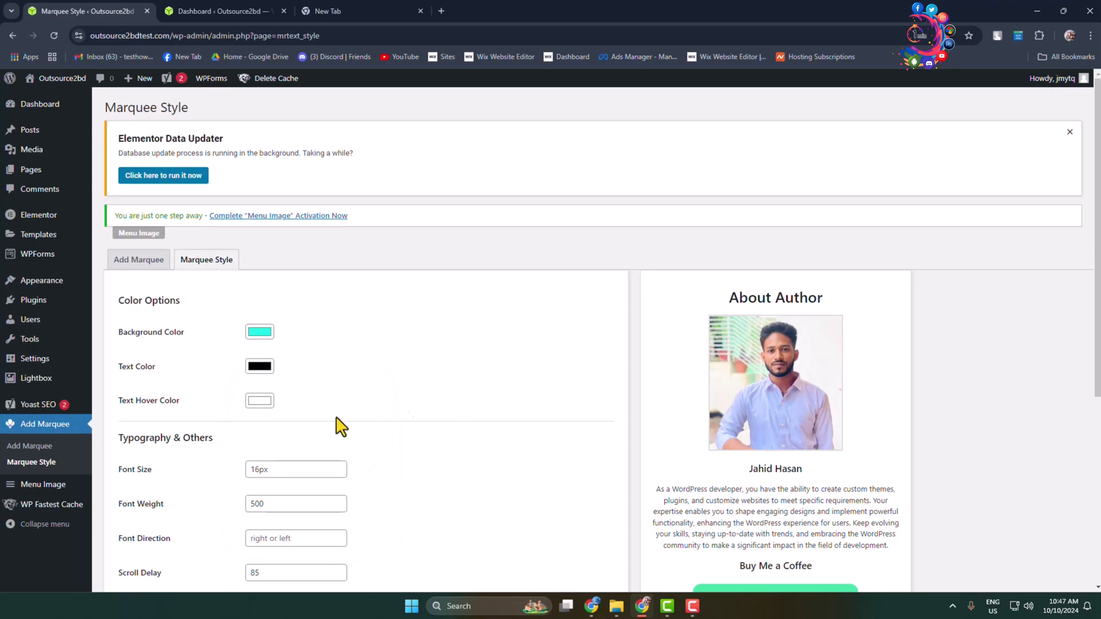
left_click(259, 401)
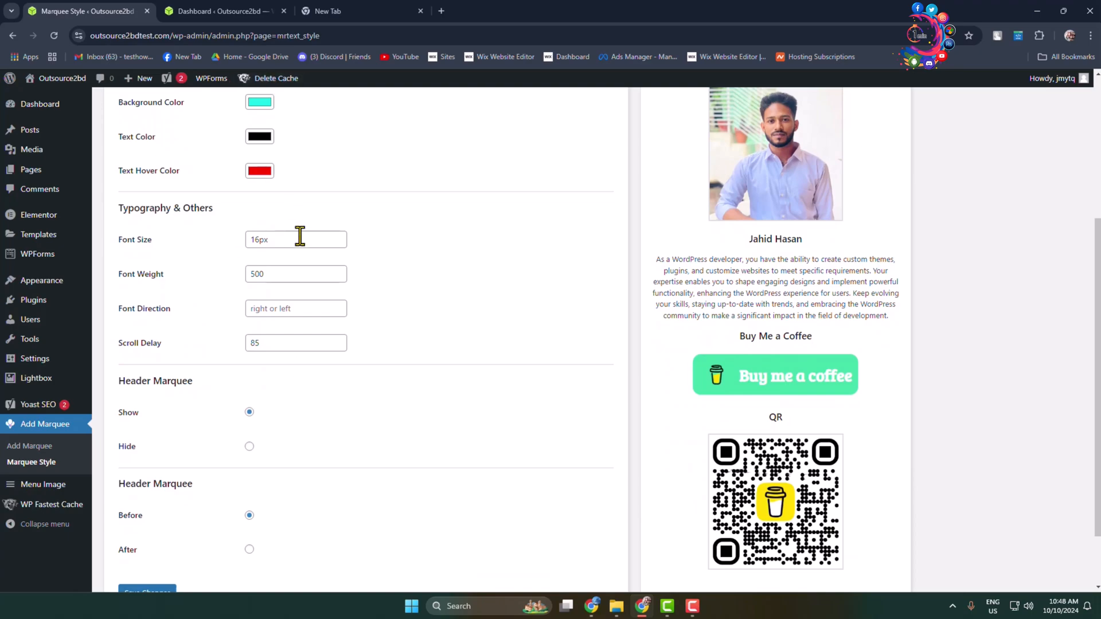
mouse_move(390, 278)
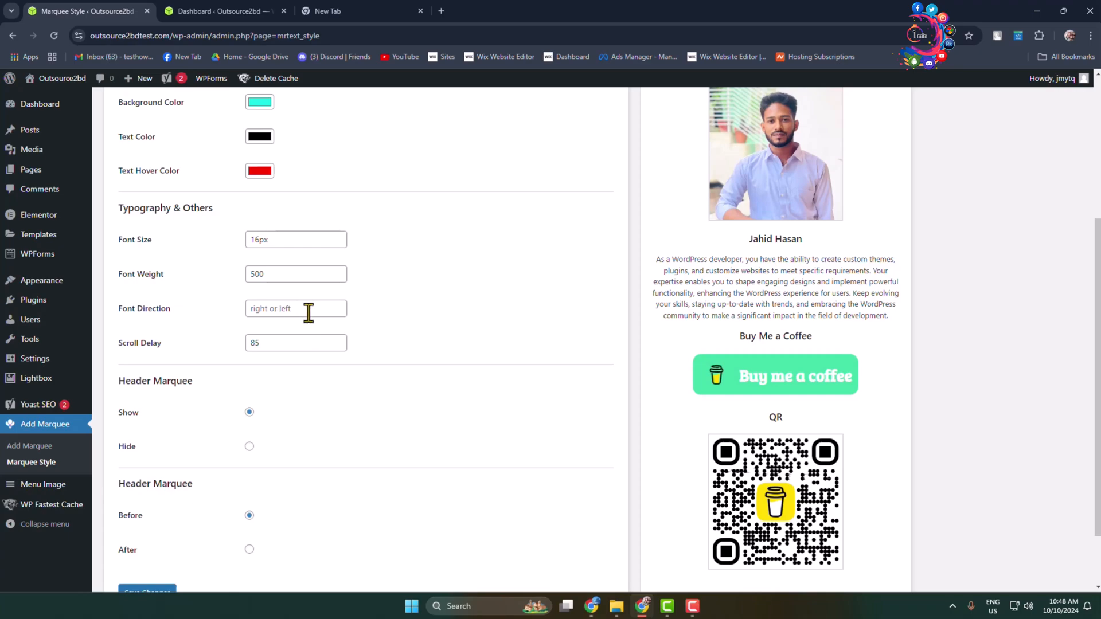
scroll("down", 3)
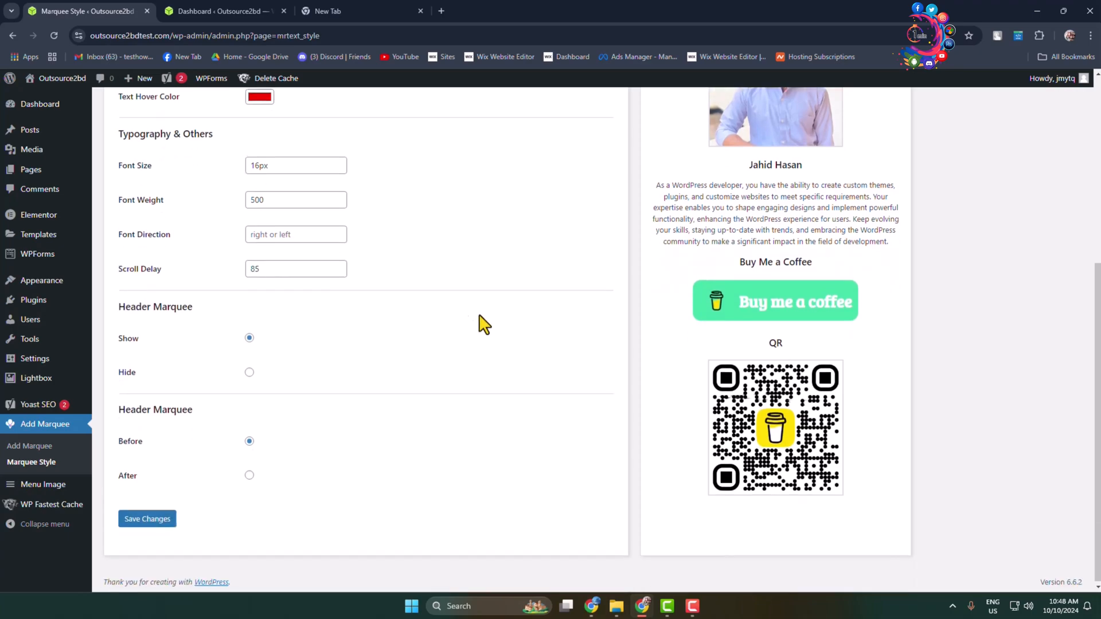
- Set Header Marquee to Hide and save the Marquee Style settings
left_click(249, 371)
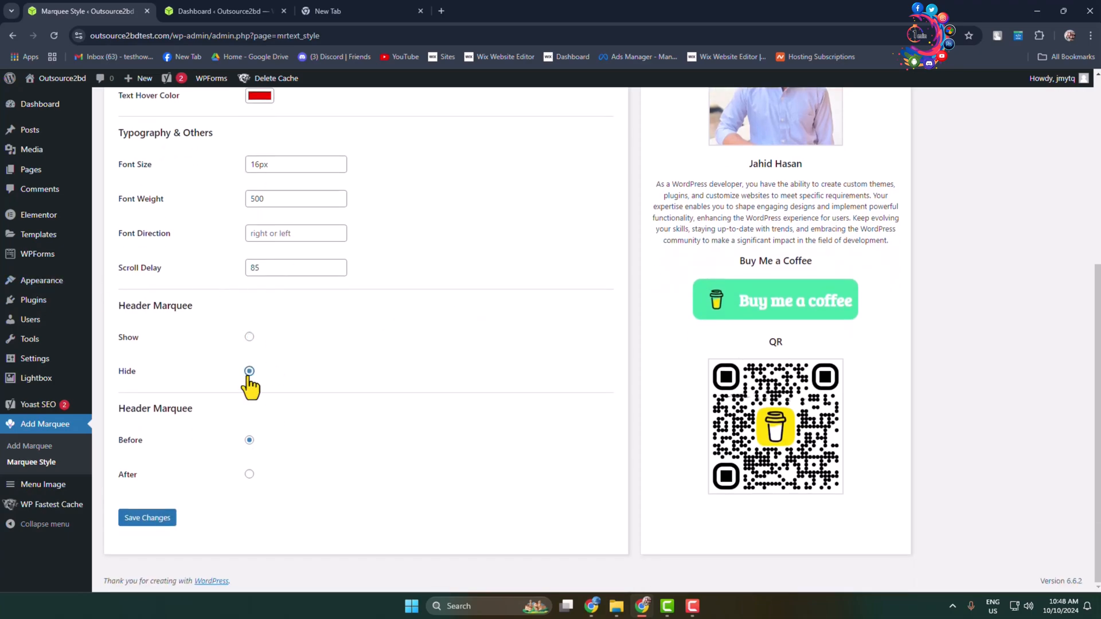
left_click(147, 517)
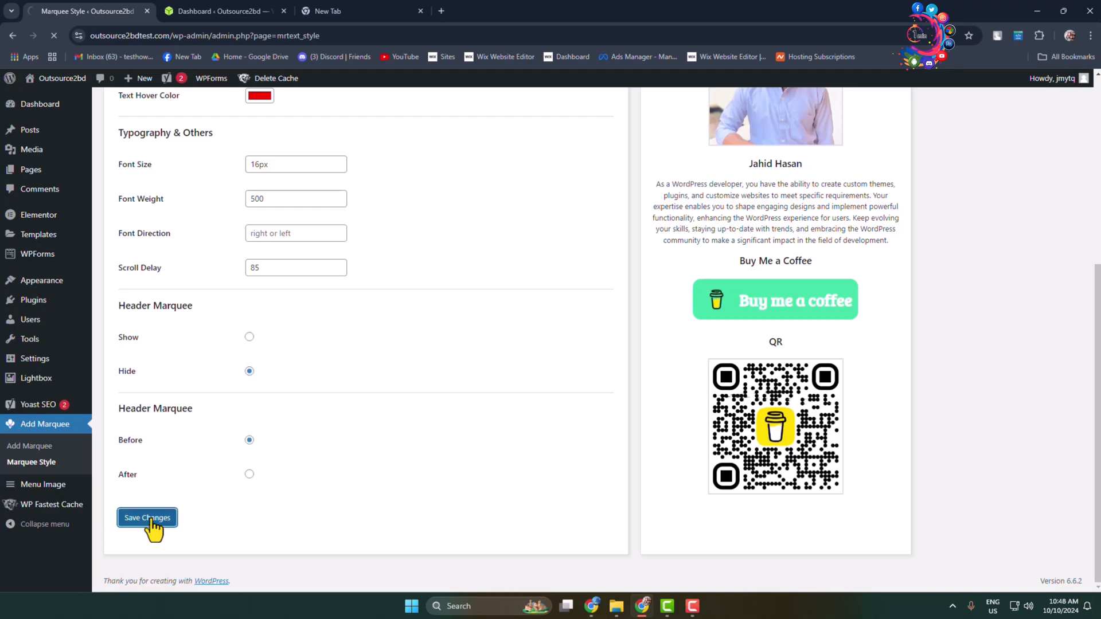
left_click(147, 518)
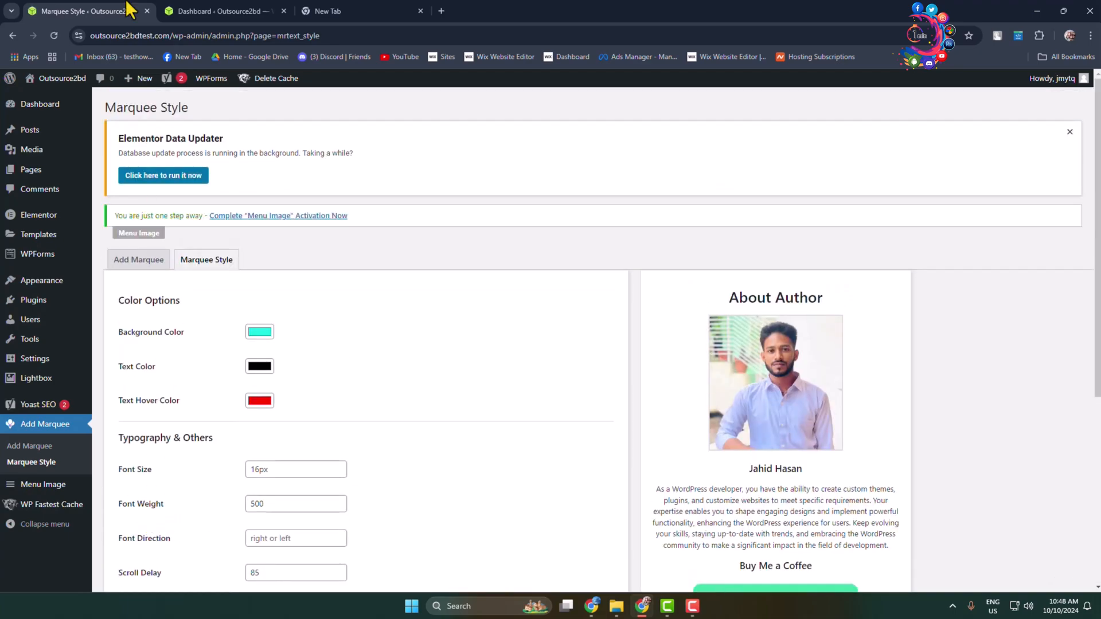
right_click(62, 78)
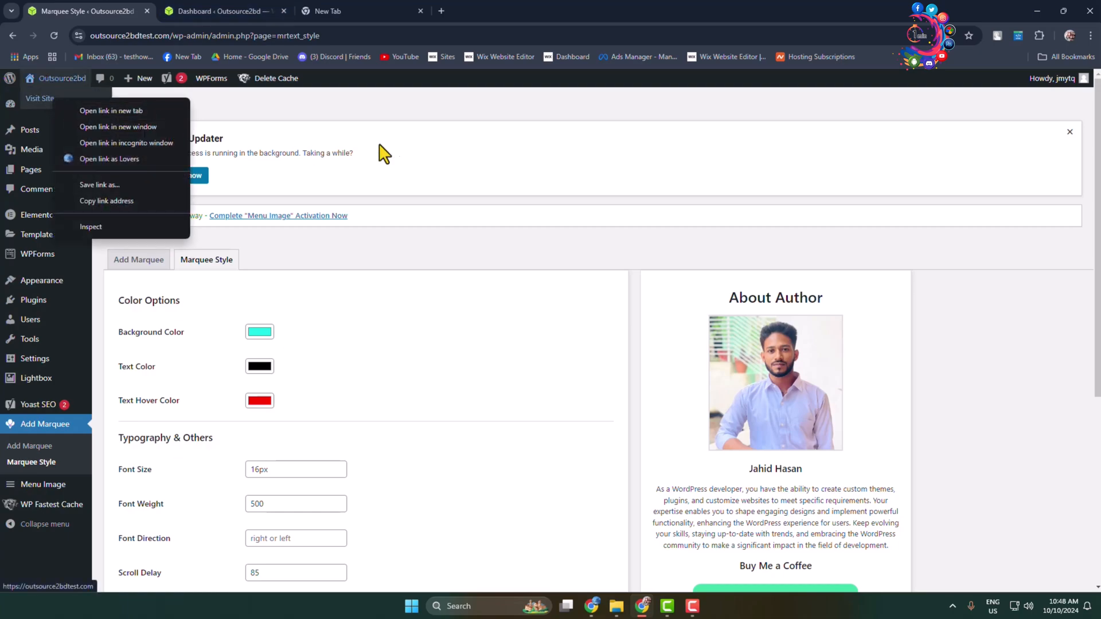
left_click(439, 193)
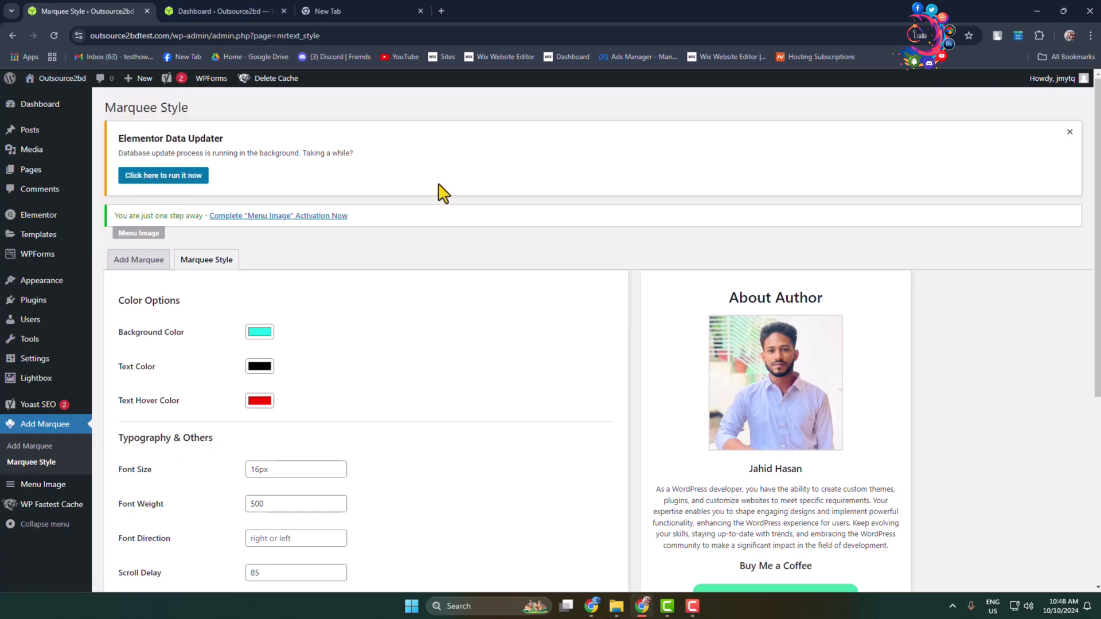
mouse_move(448, 212)
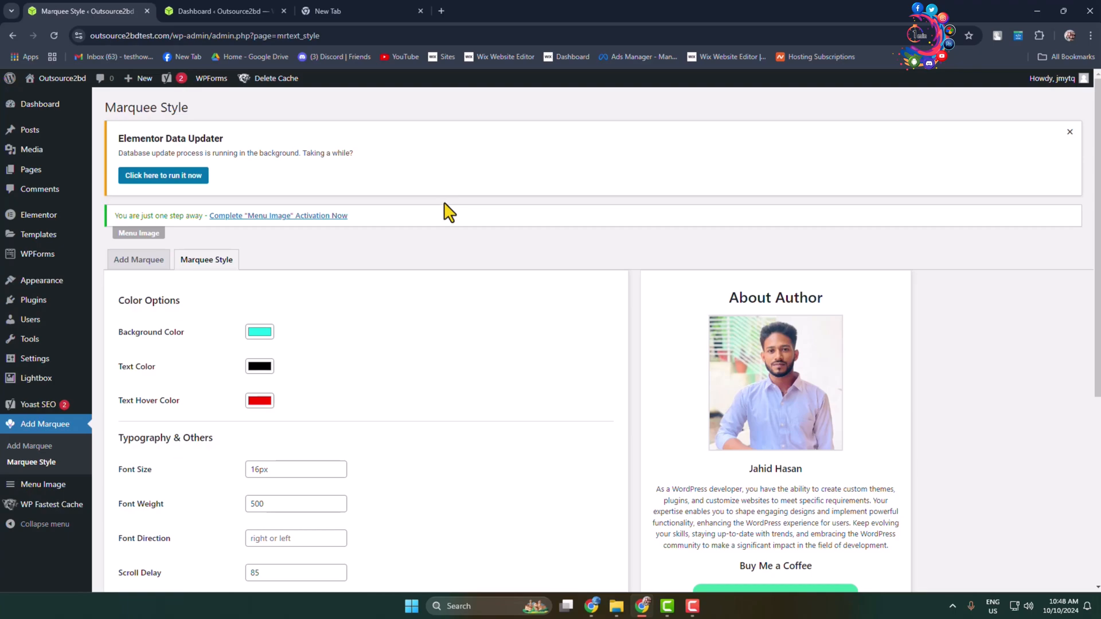
mouse_move(450, 244)
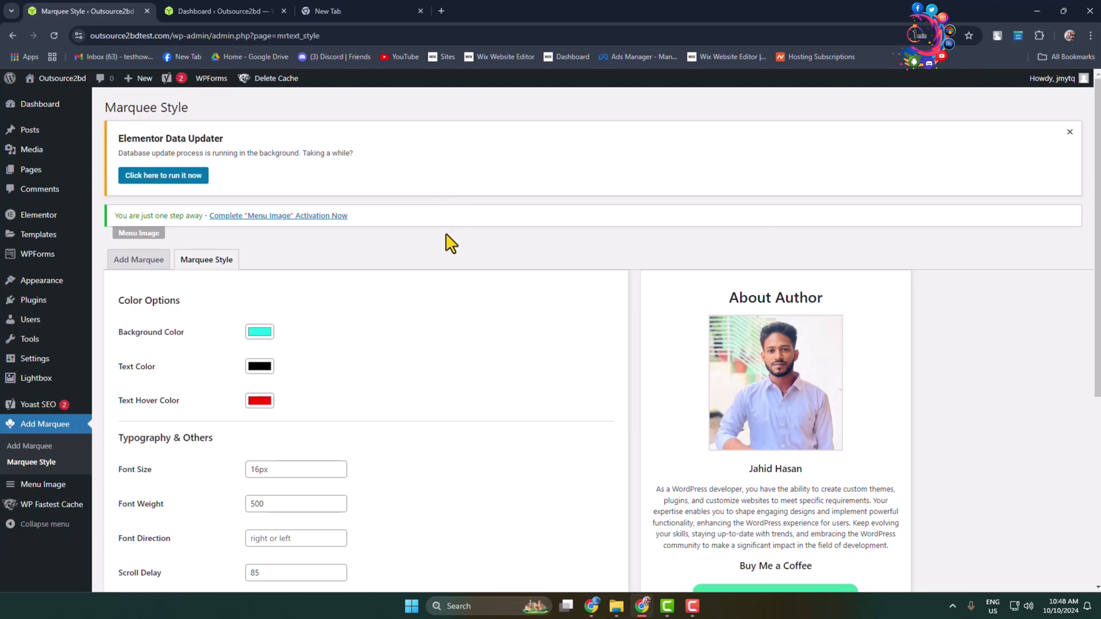
mouse_move(455, 276)
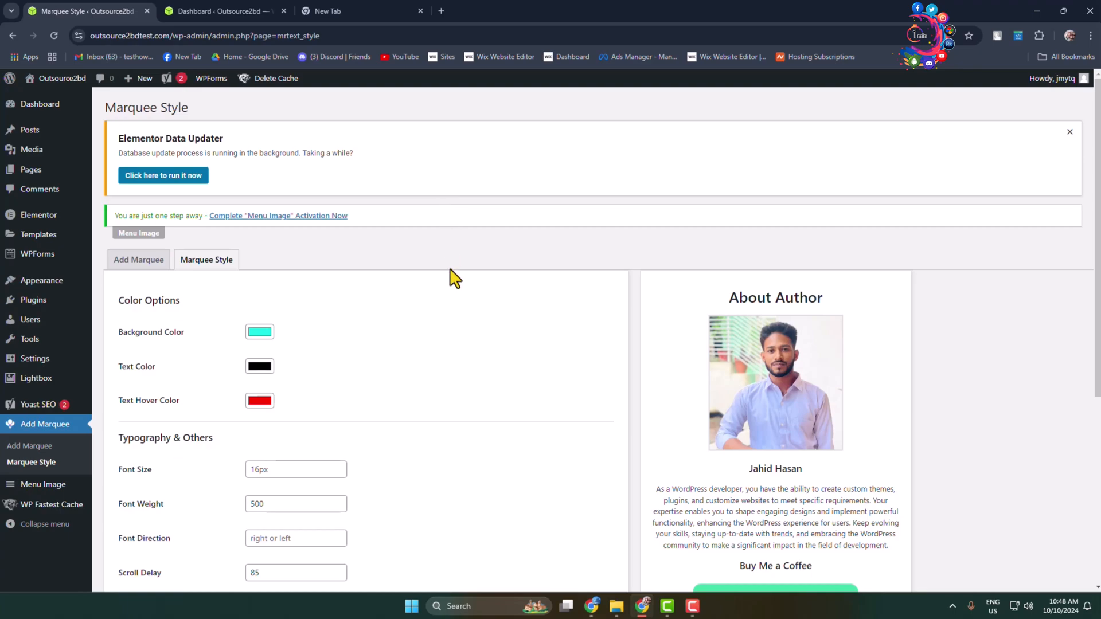
- Replace the HTML marquee block with a Shortcode block containing [mrtext]
left_click(222, 11)
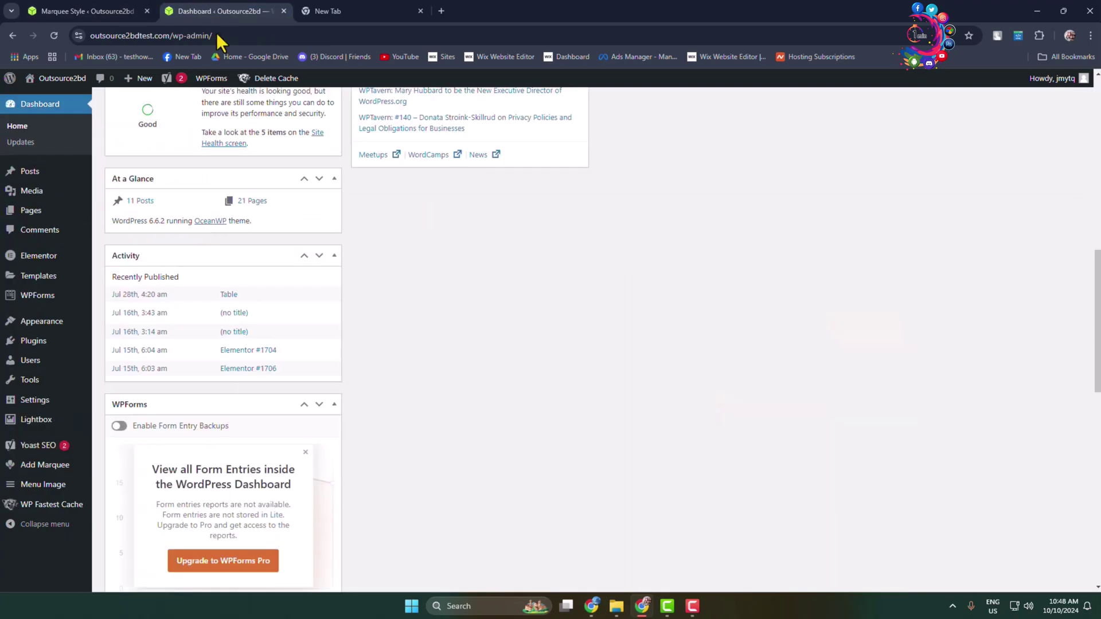
mouse_move(58, 135)
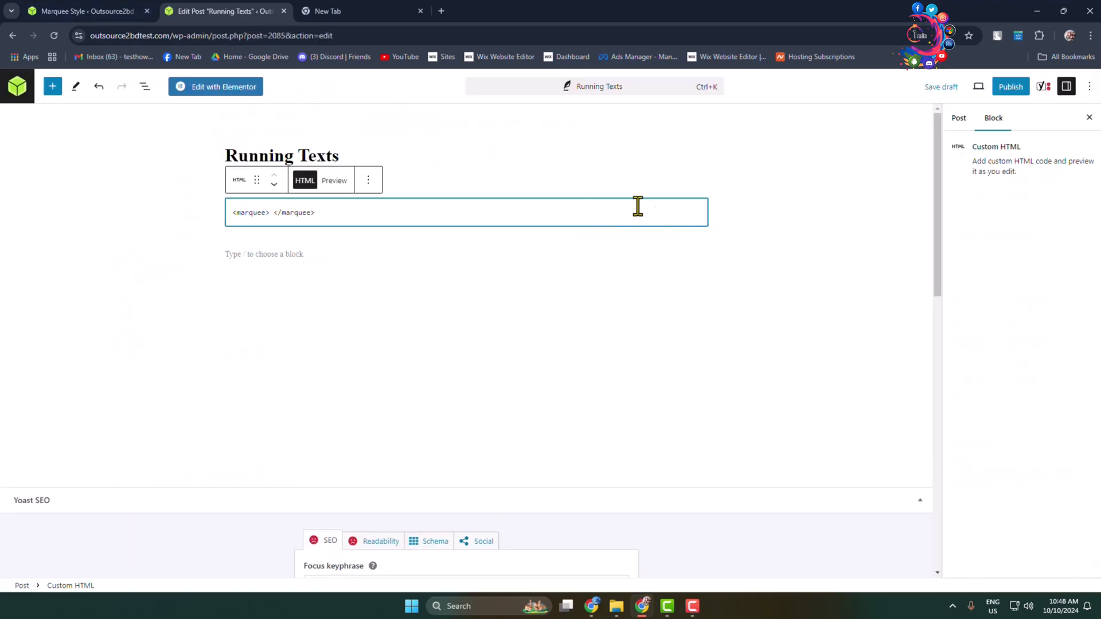
left_click(367, 179)
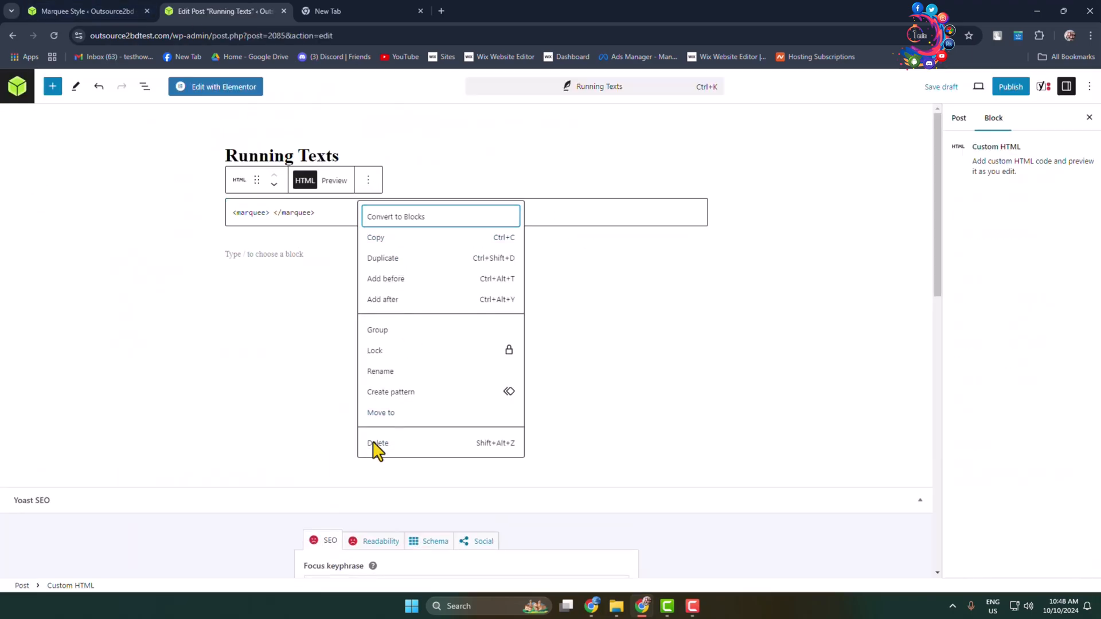
left_click(378, 443)
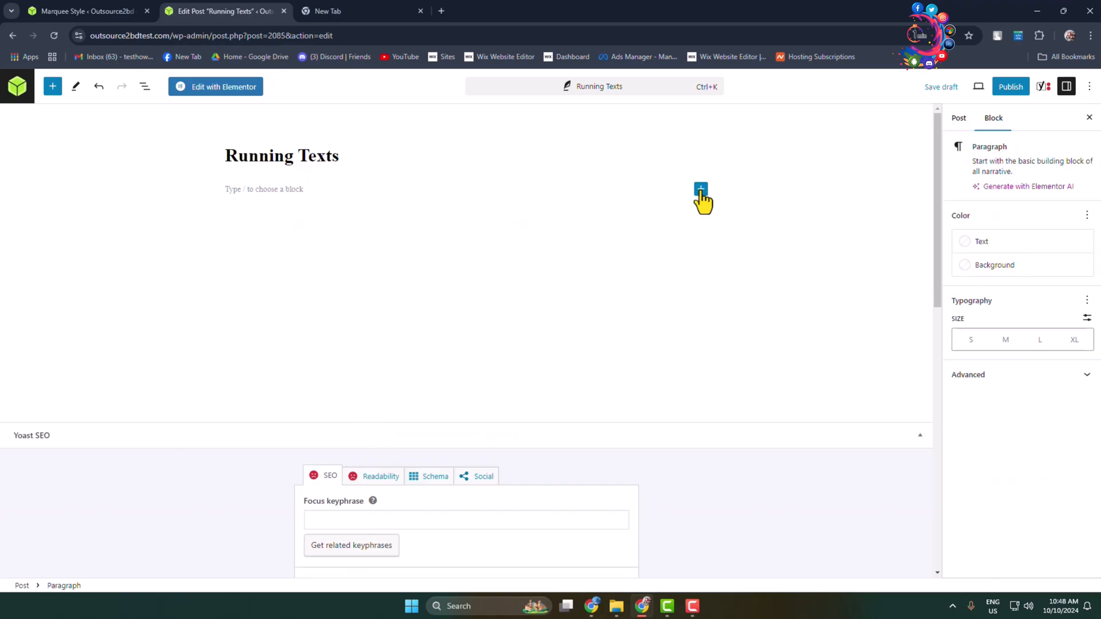
left_click(700, 189)
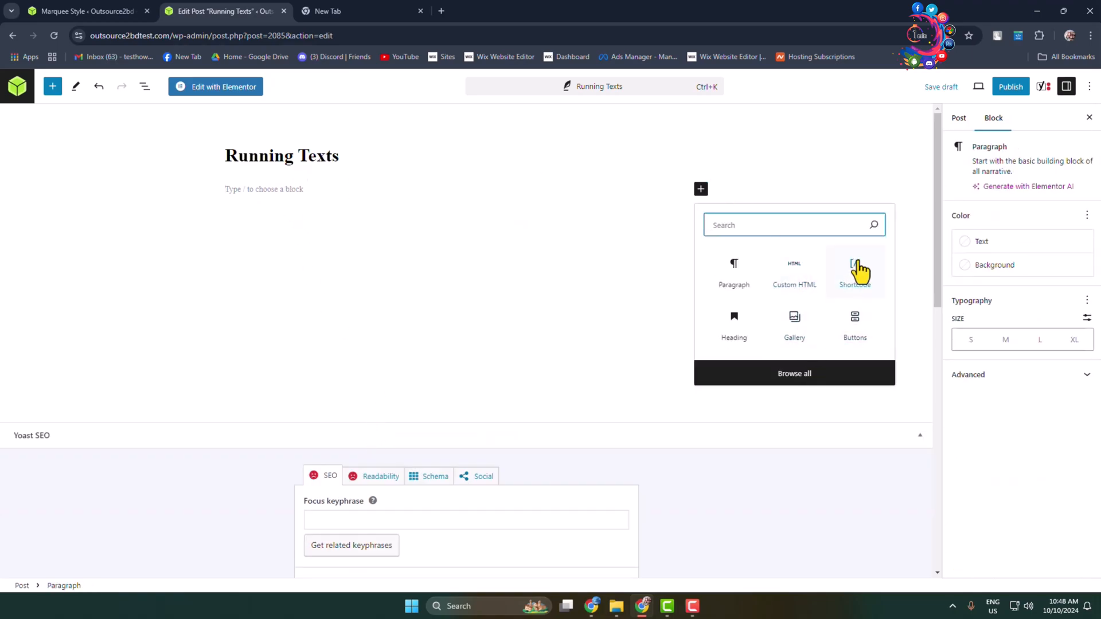
left_click(854, 274)
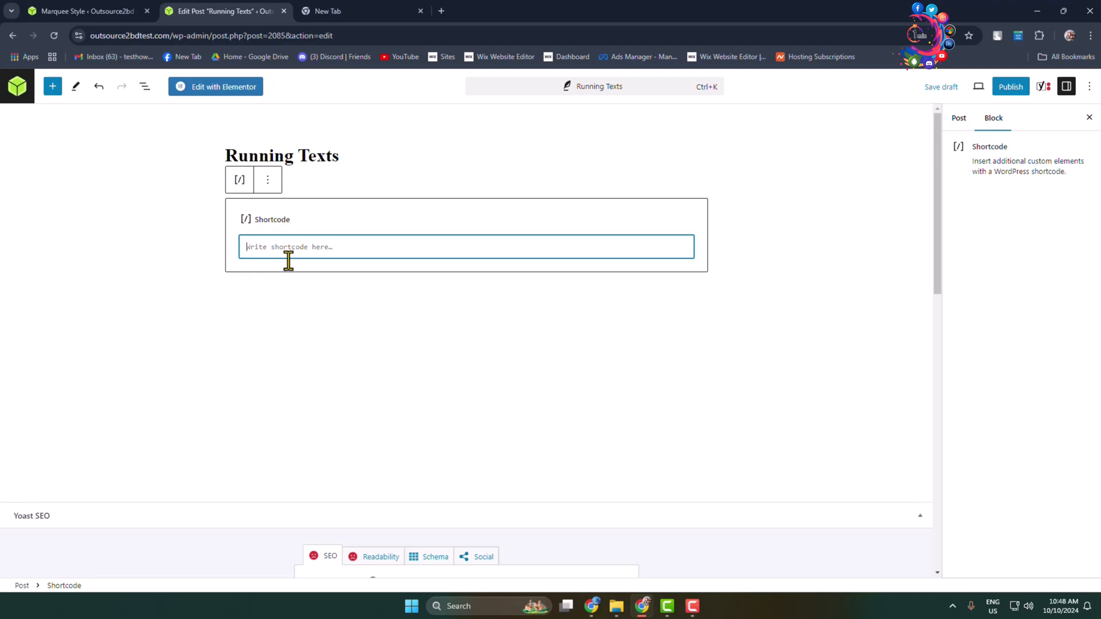
mouse_move(293, 270)
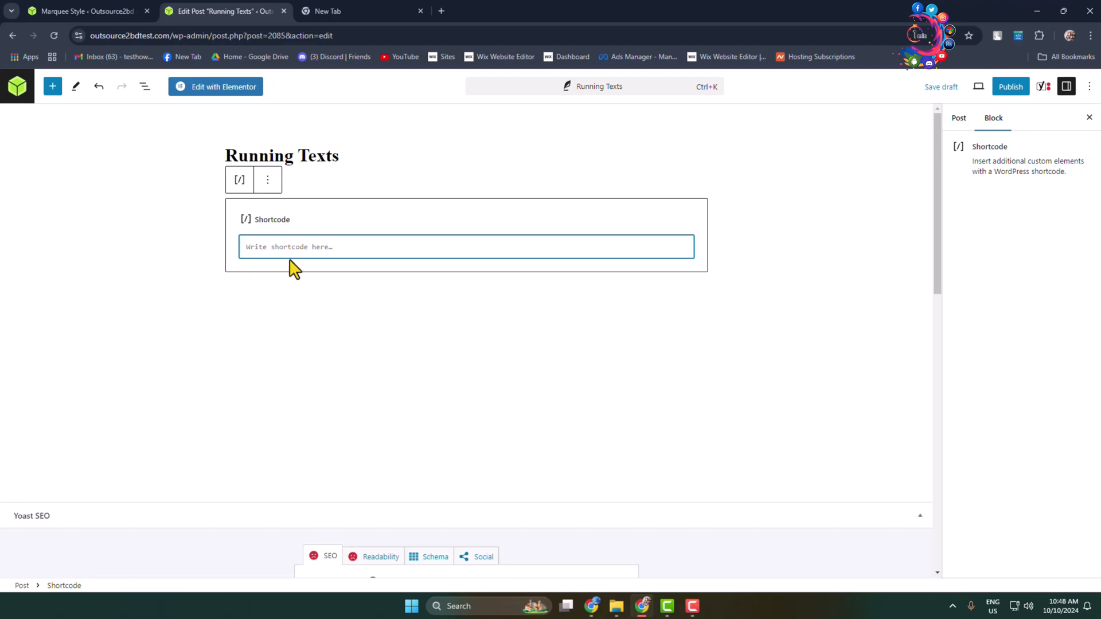
mouse_move(305, 253)
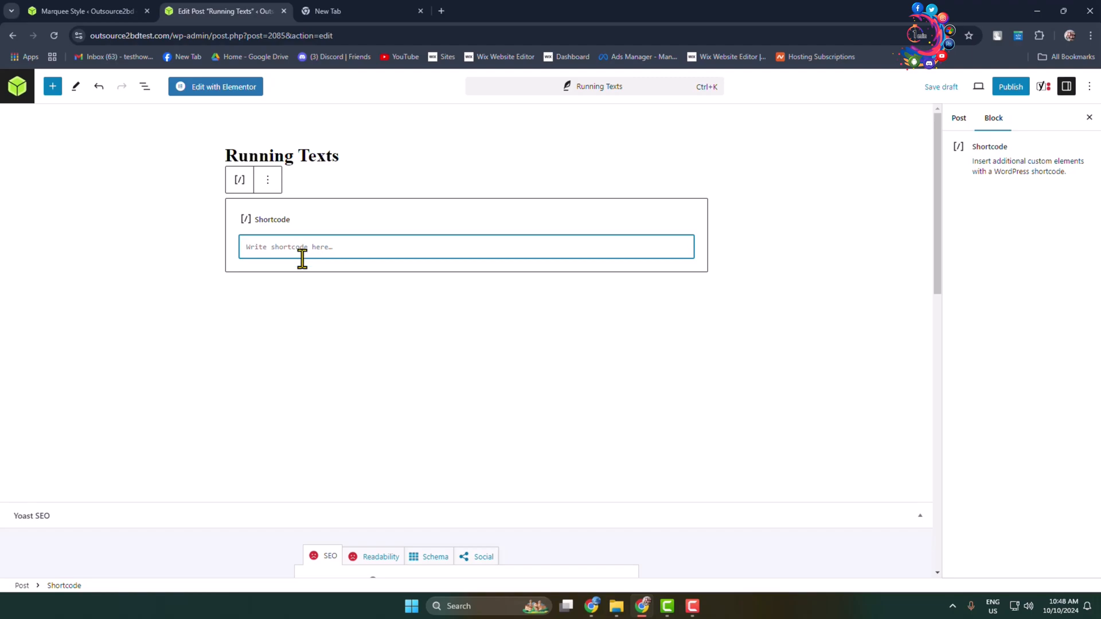
type("[mrtext]")
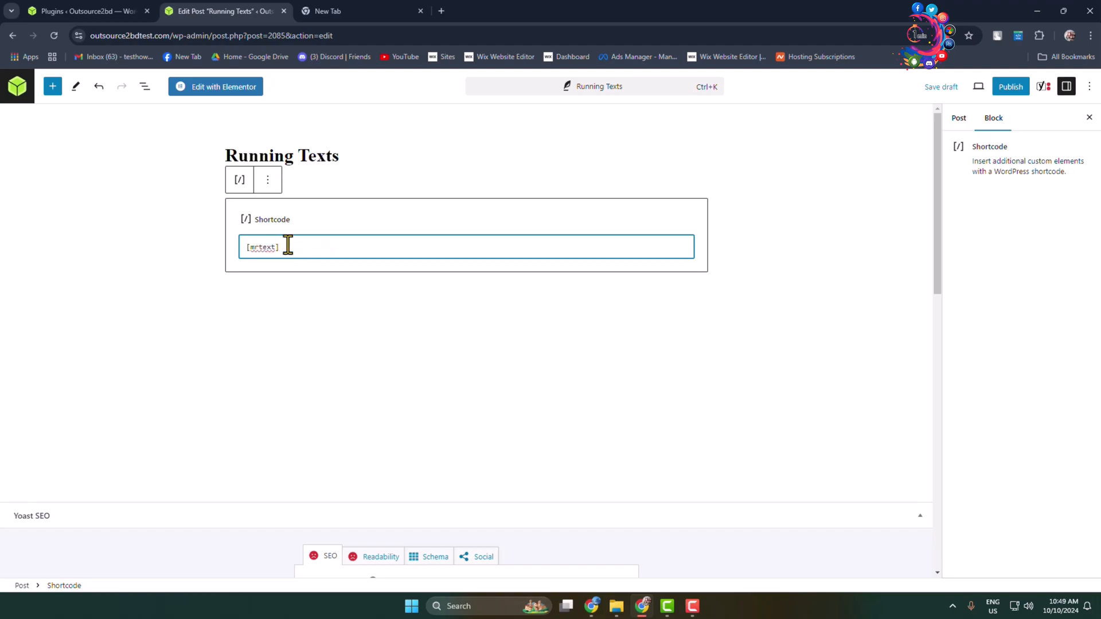
mouse_move(255, 266)
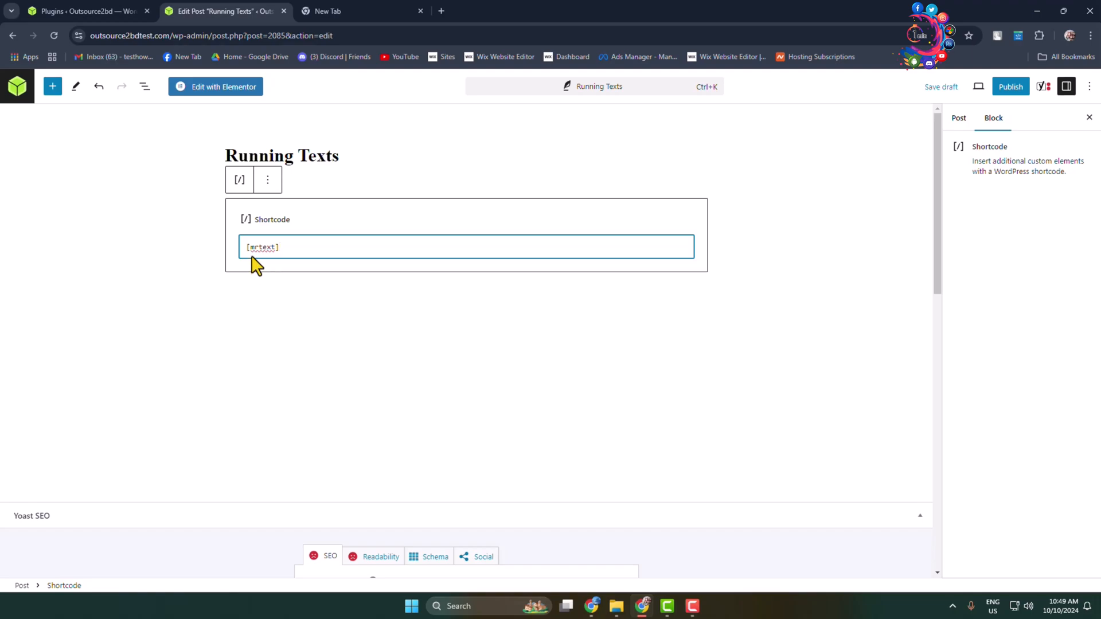
mouse_move(1011, 86)
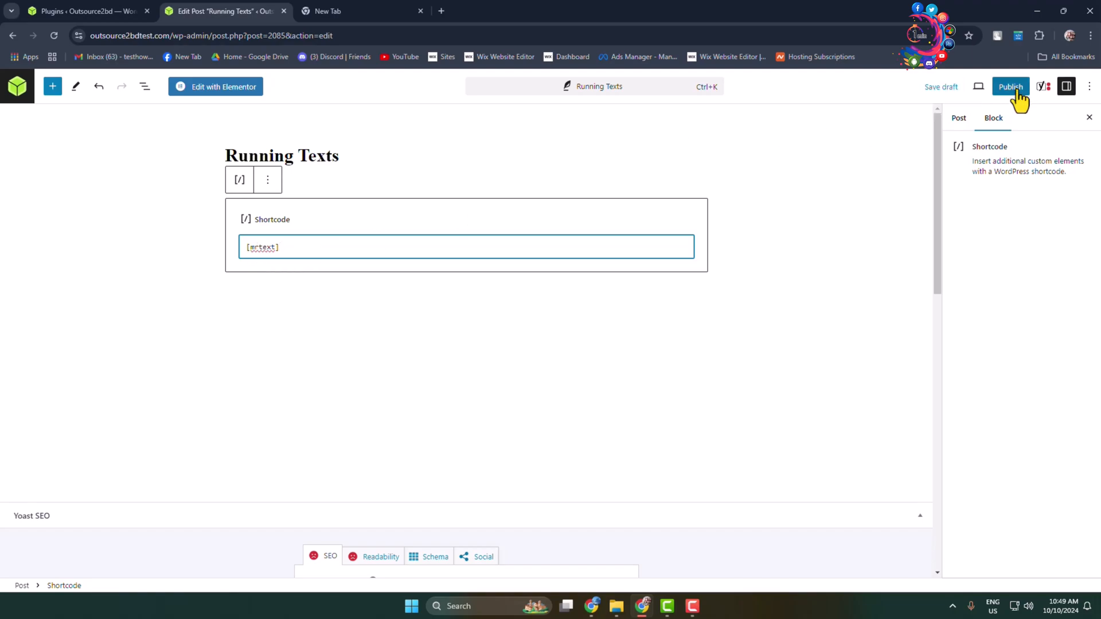
- Publish the Running Texts post and open it in a new tab
left_click(1011, 86)
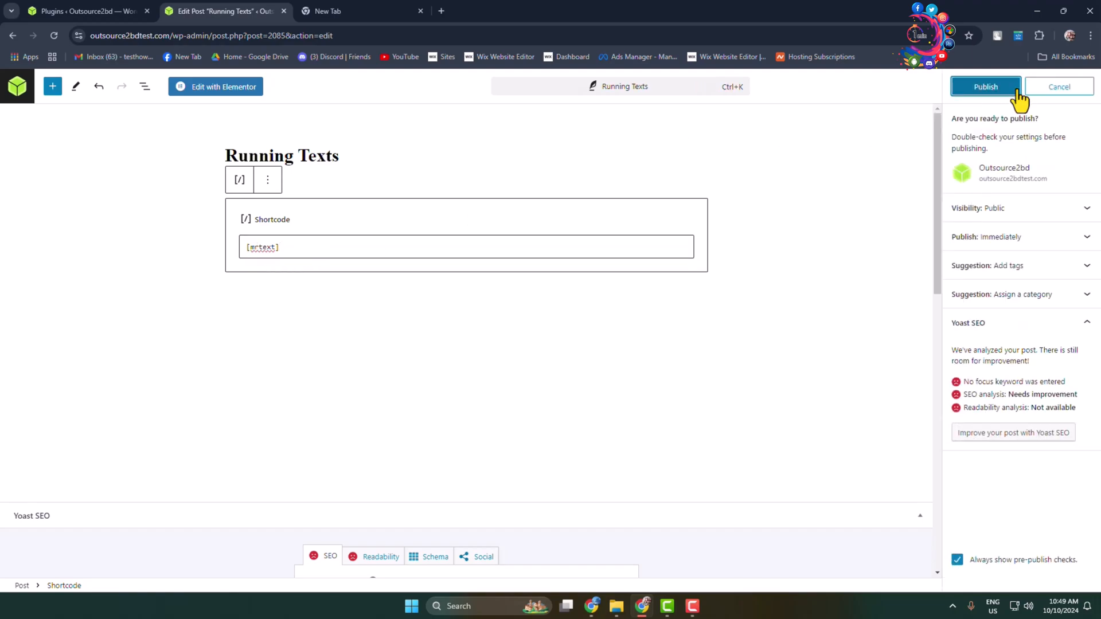
left_click(985, 87)
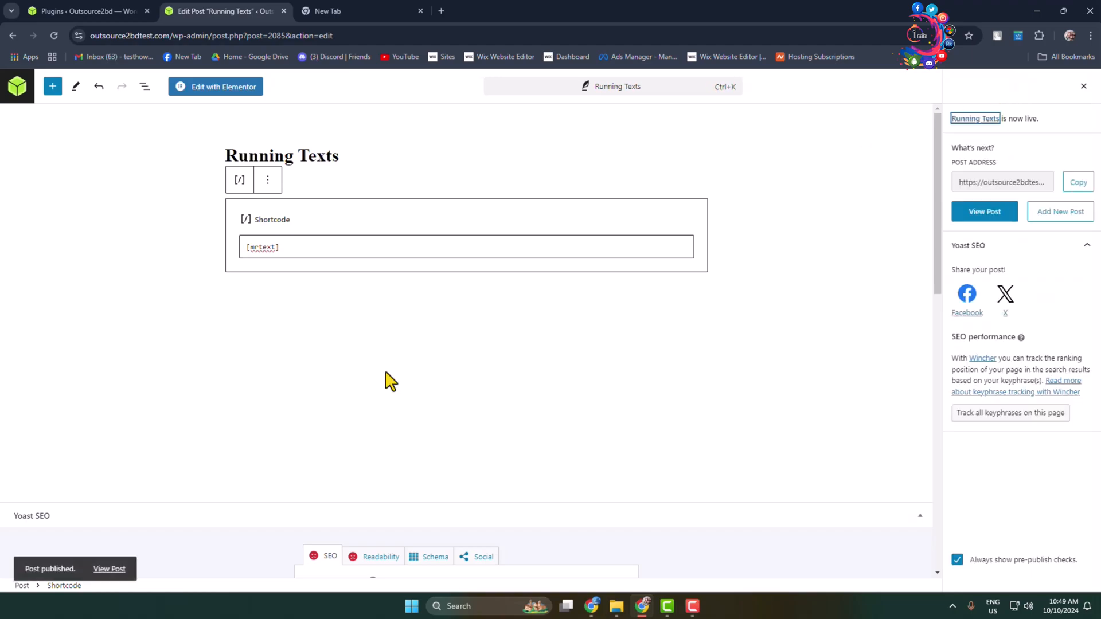
right_click(109, 569)
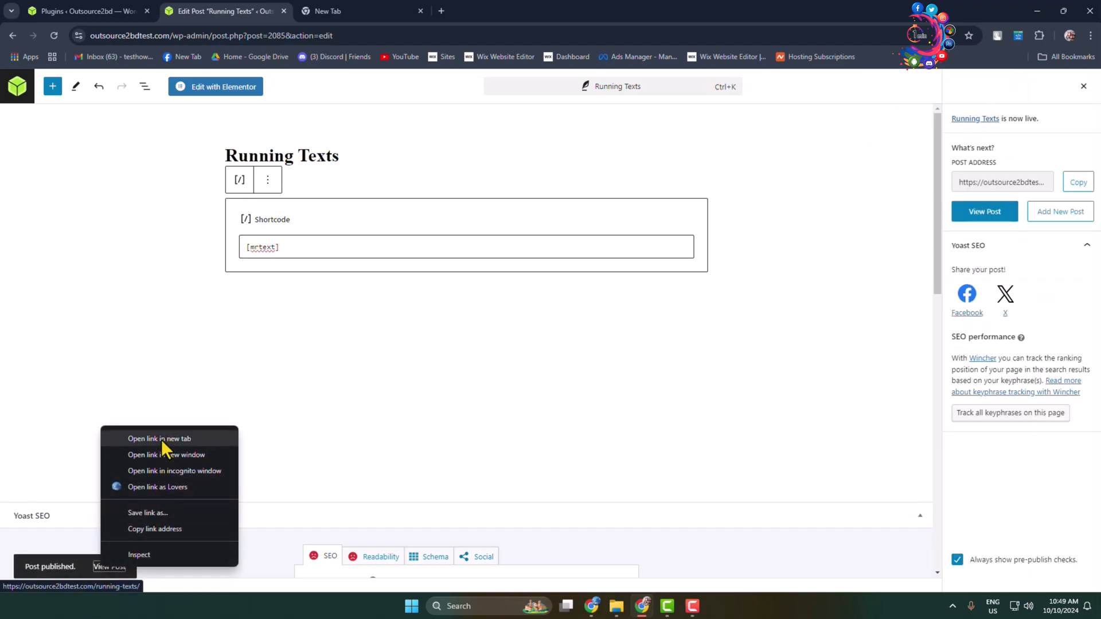
left_click(159, 438)
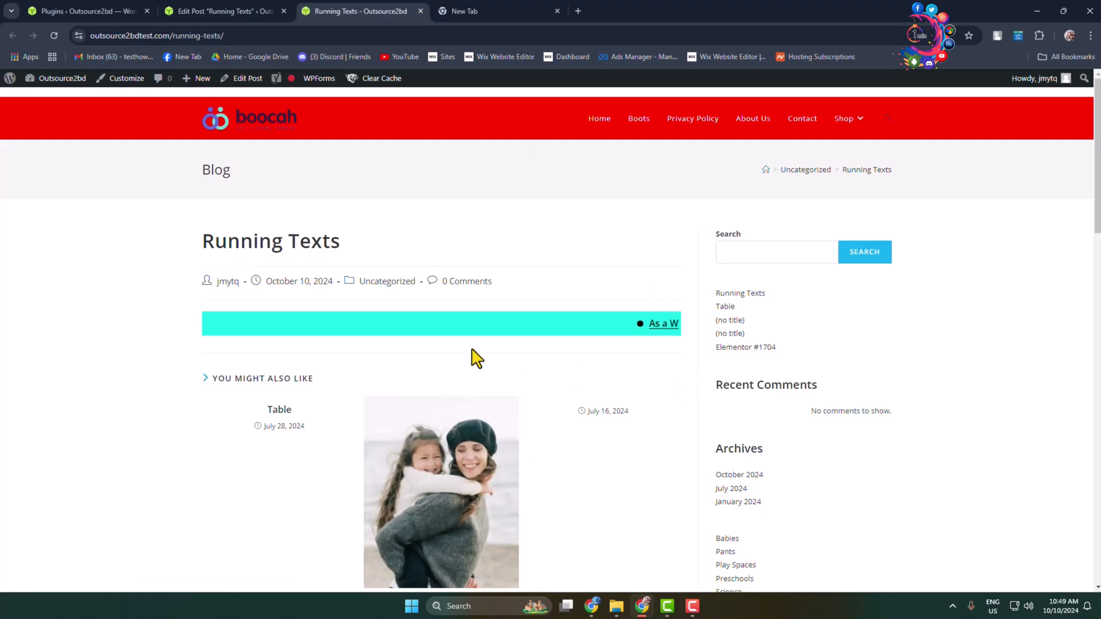
mouse_move(1096, 469)
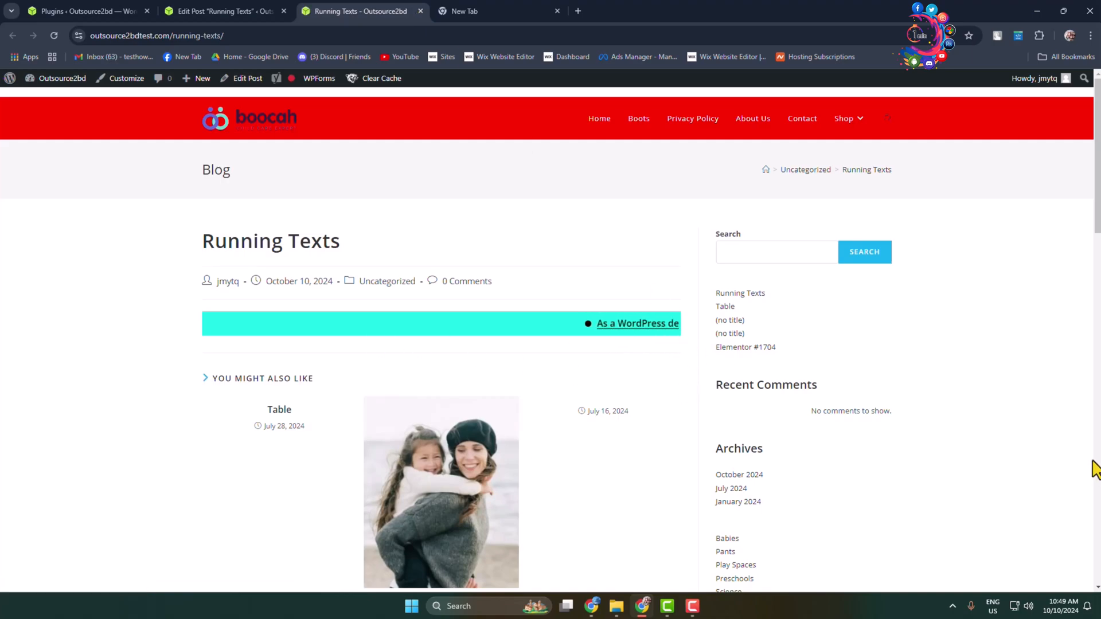